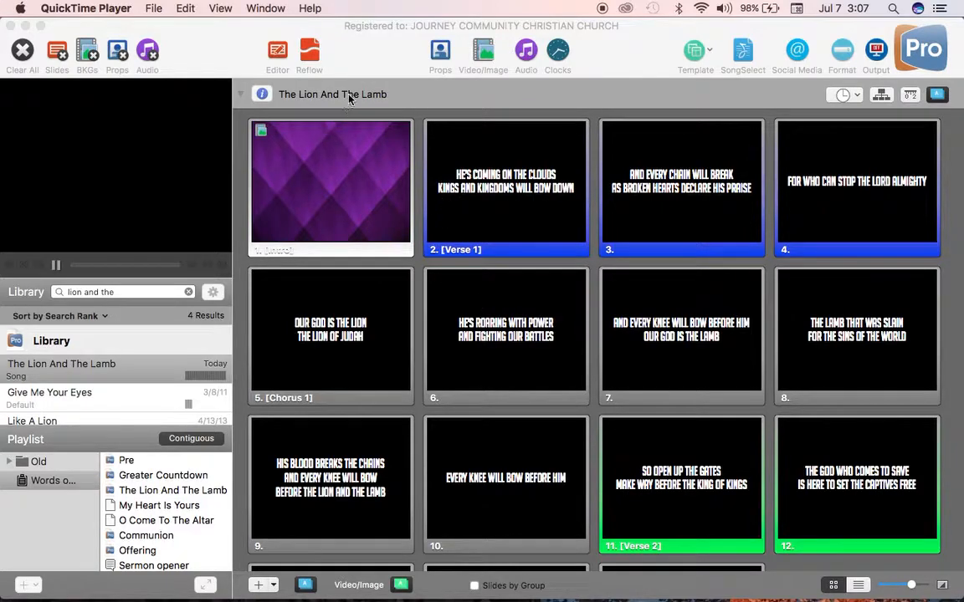
{"action": "mouse_move", "coordinate": [434, 160]}
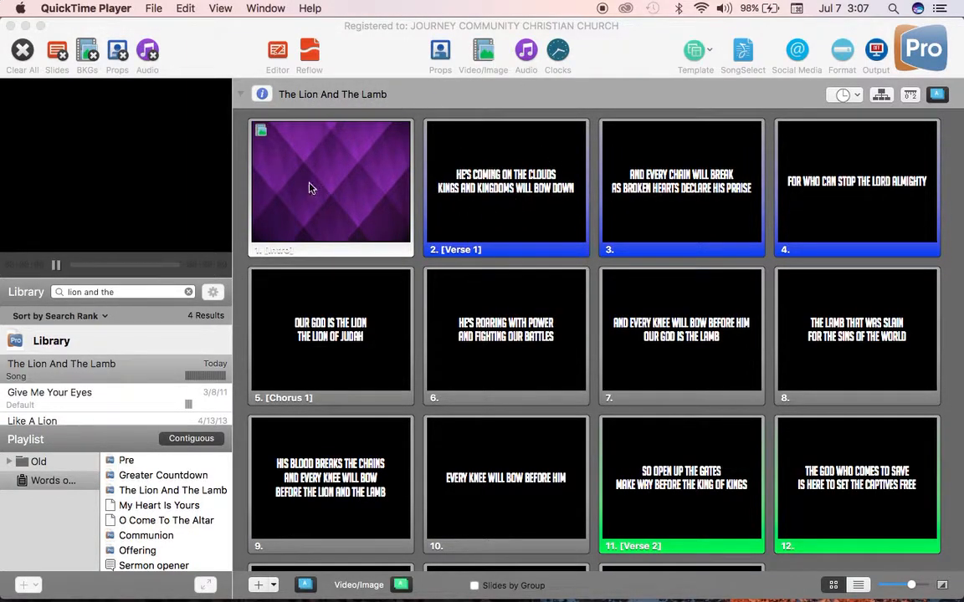
{"action": "mouse_move", "coordinate": [329, 182]}
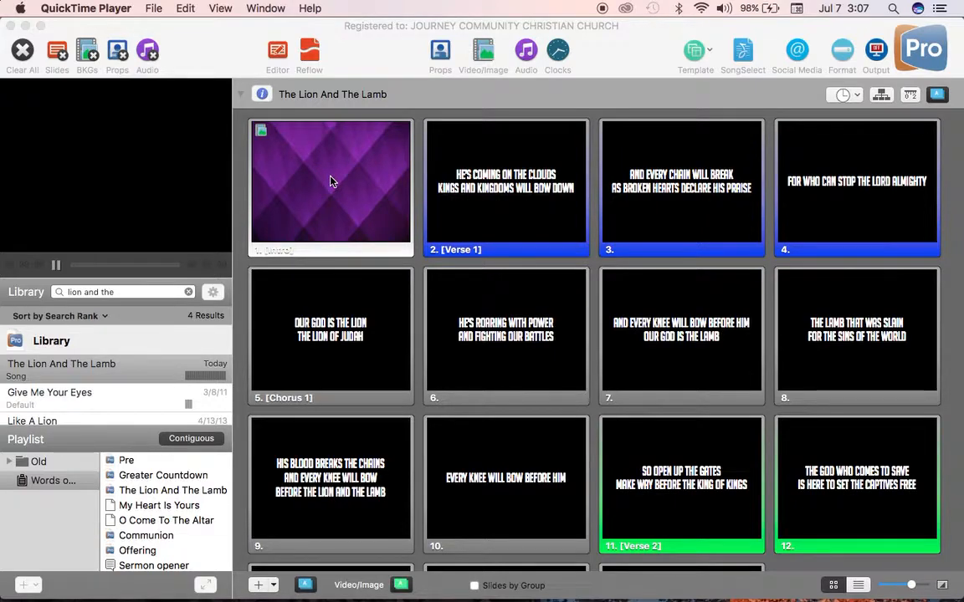
{"action": "mouse_move", "coordinate": [313, 180]}
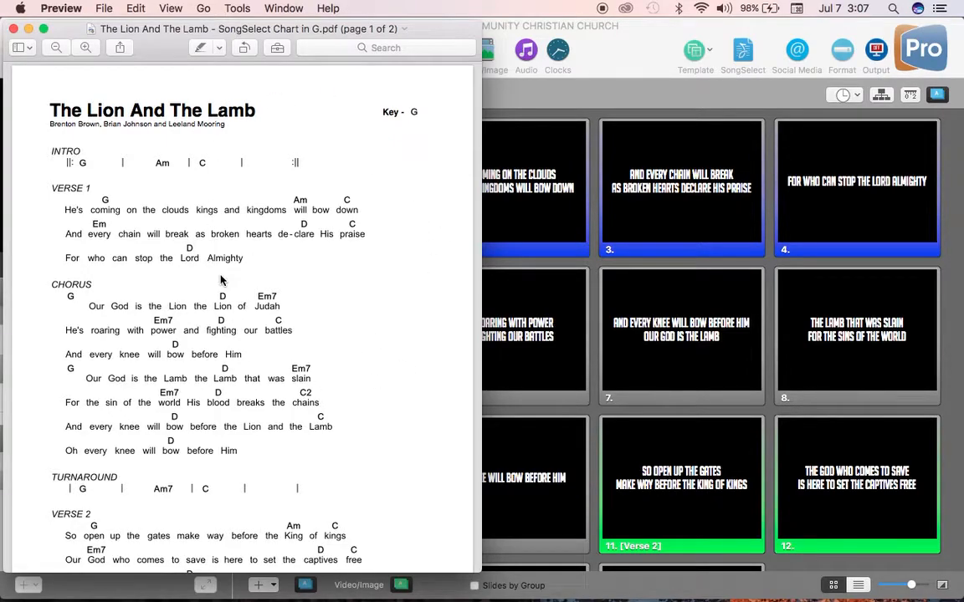
{"action": "mouse_move", "coordinate": [80, 167]}
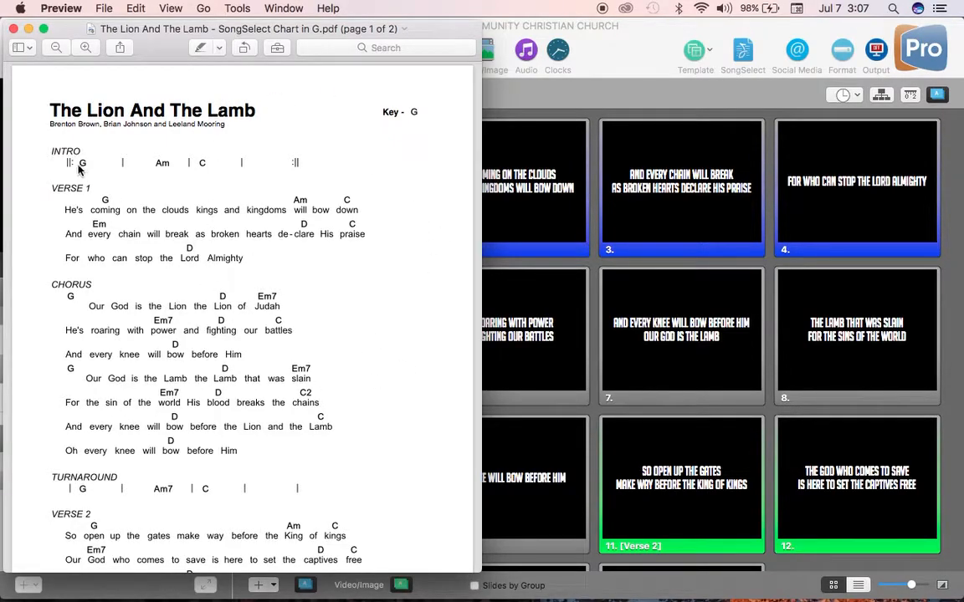
{"action": "mouse_move", "coordinate": [72, 170]}
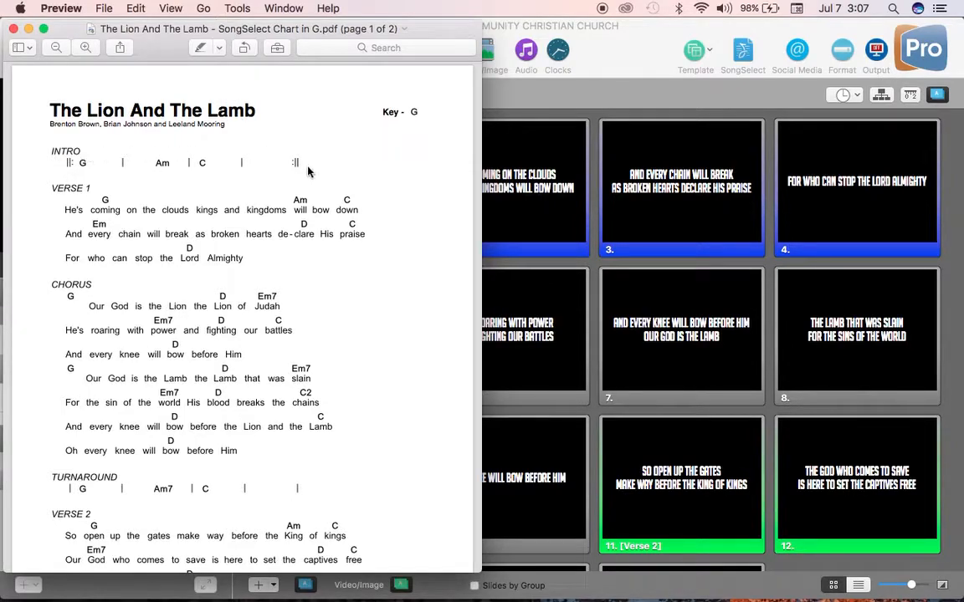
{"action": "mouse_move", "coordinate": [224, 180]}
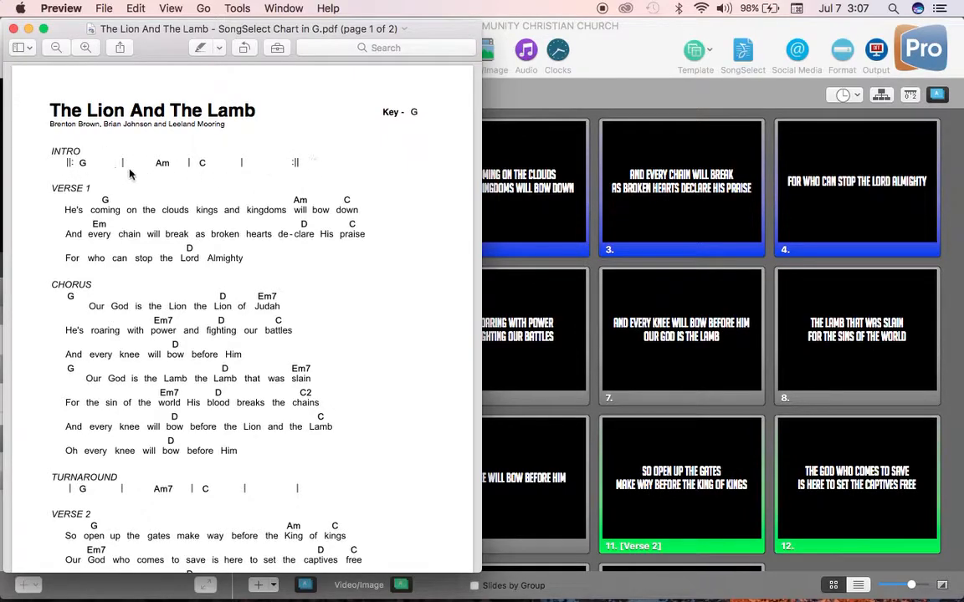
{"action": "mouse_move", "coordinate": [88, 167]}
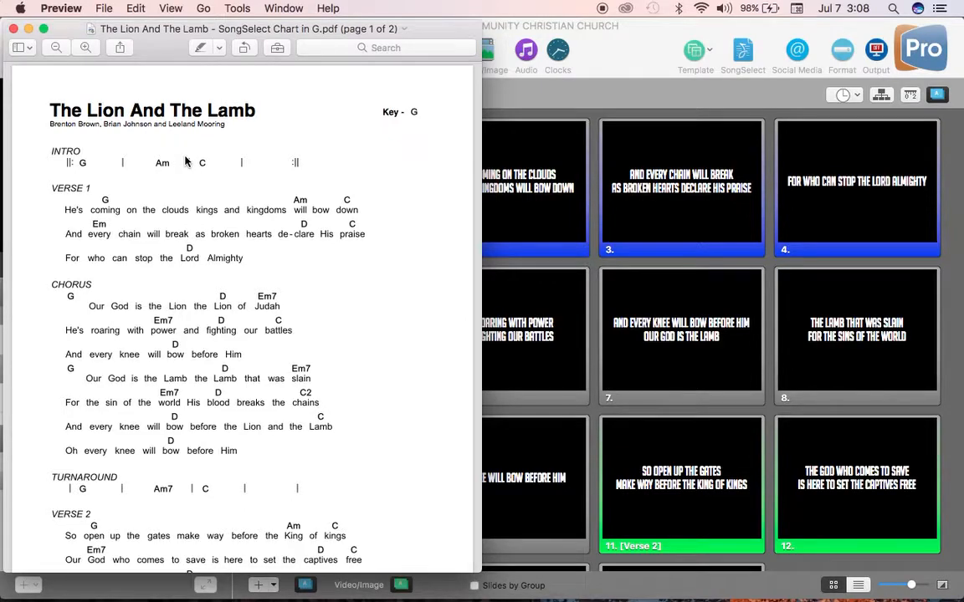
{"action": "mouse_move", "coordinate": [201, 183]}
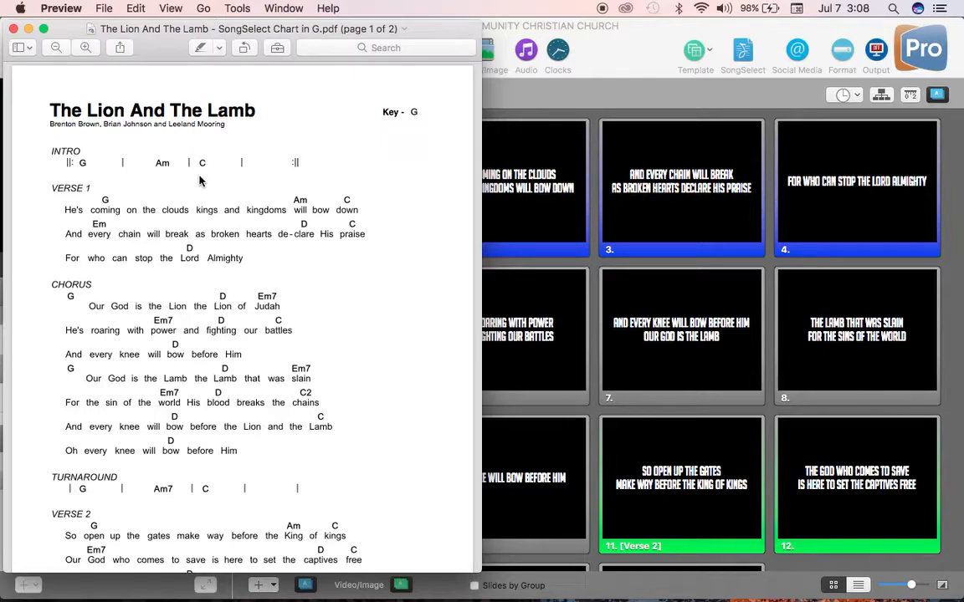
{"action": "mouse_move", "coordinate": [201, 182]}
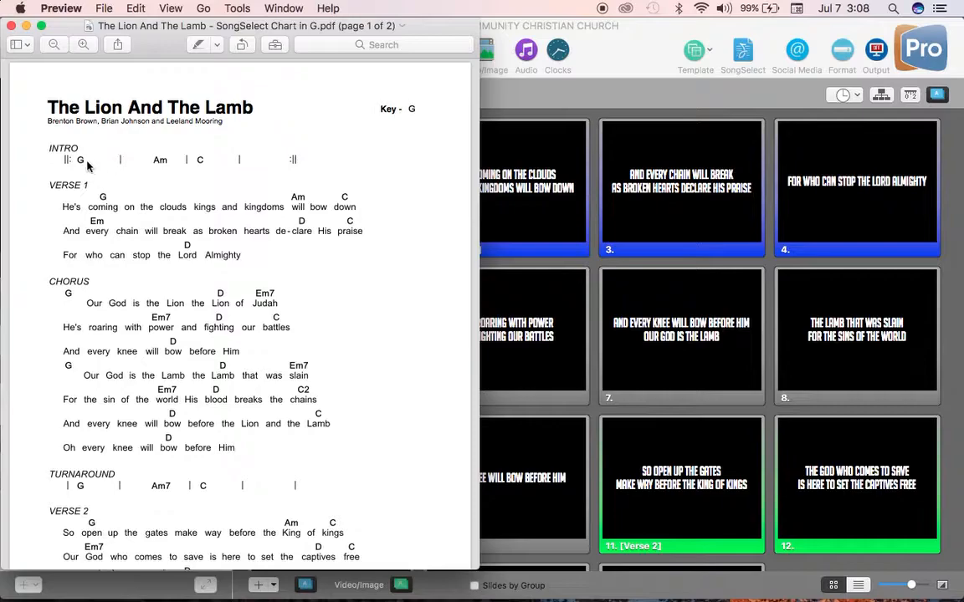
{"action": "mouse_move", "coordinate": [138, 165]}
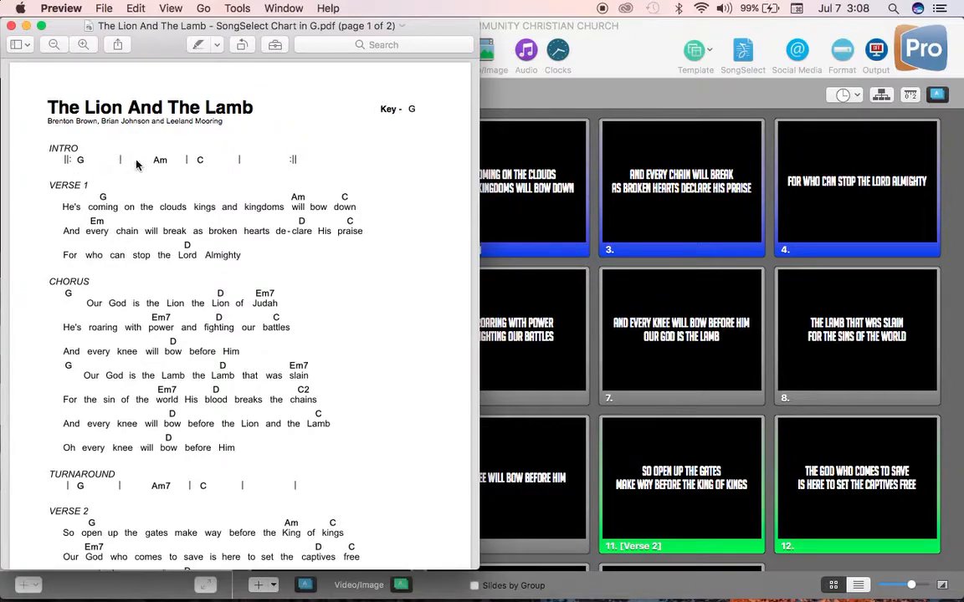
{"action": "mouse_move", "coordinate": [200, 167]}
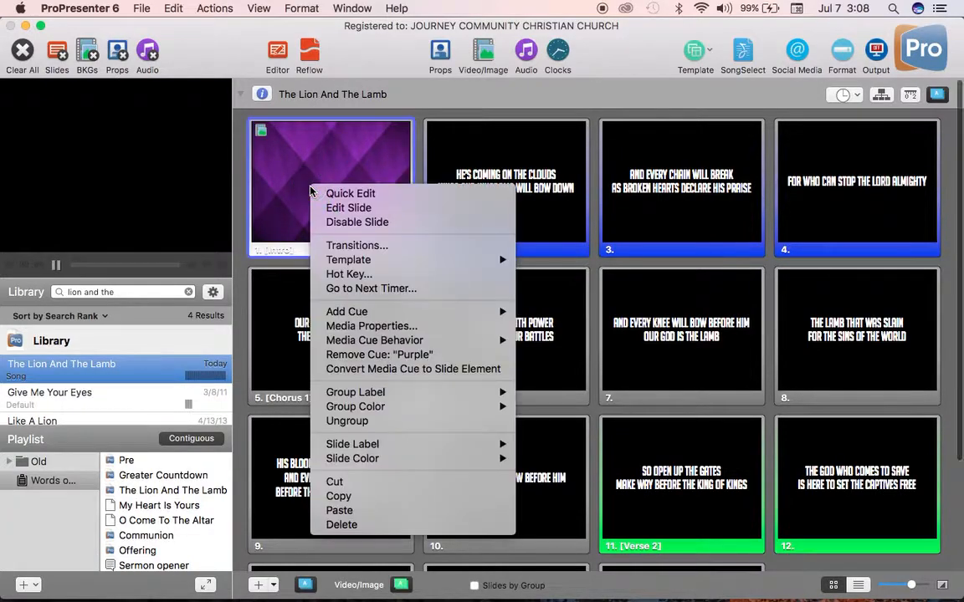
Open the intro slide in the editor and type the chords G | G Am | C | C | as its stage note
{"action": "left_click", "coordinate": [348, 207]}
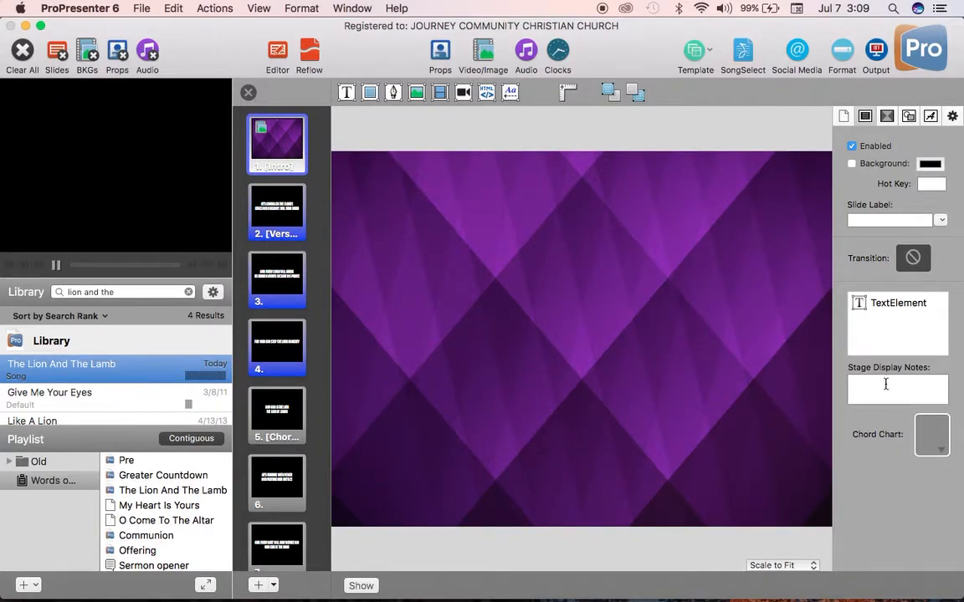
{"action": "left_click", "coordinate": [897, 389]}
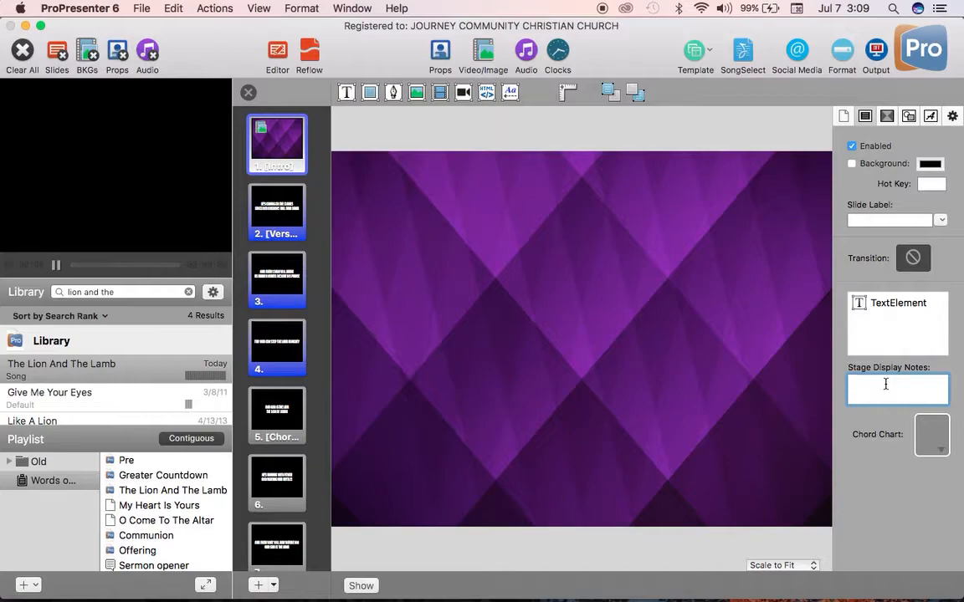
{"action": "left_click", "coordinate": [898, 388]}
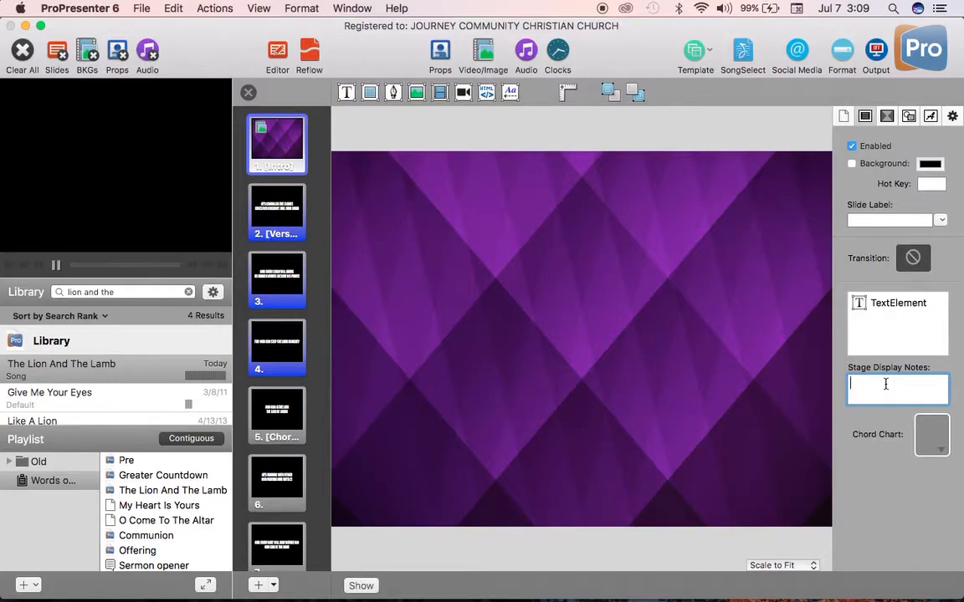
{"action": "type", "text": "G | G Am"}
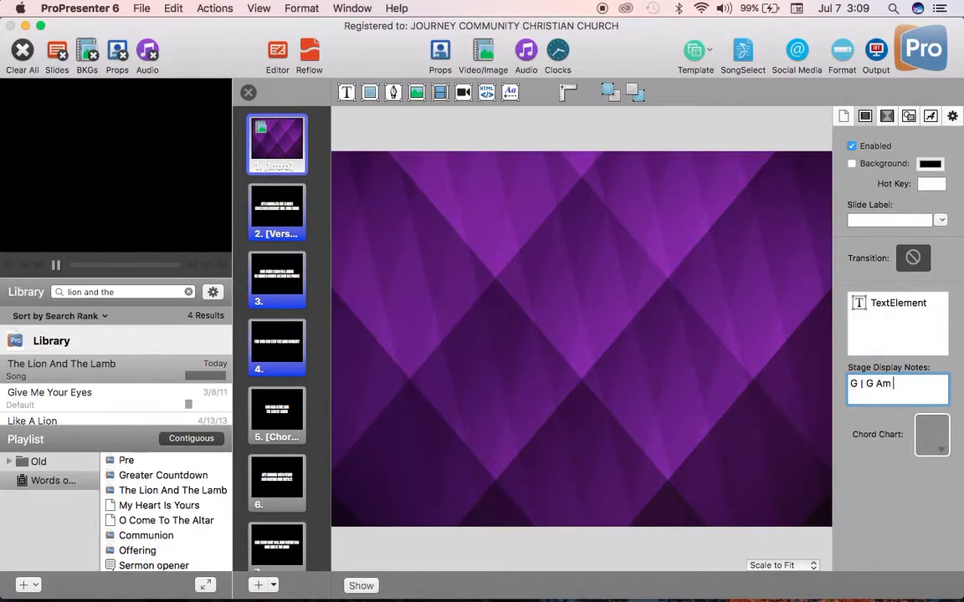
{"action": "type", "text": "|C"}
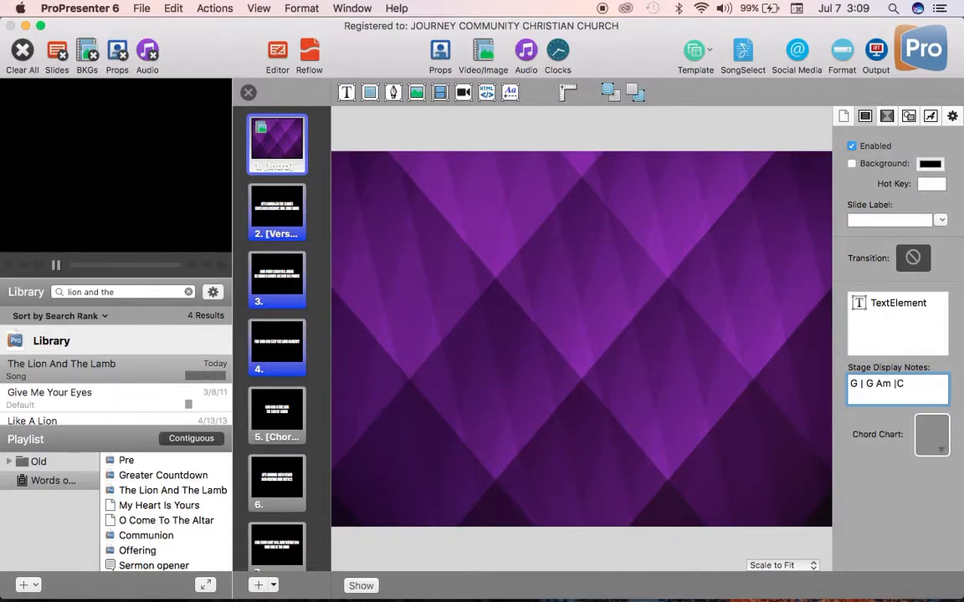
{"action": "type", "text": "\" \""}
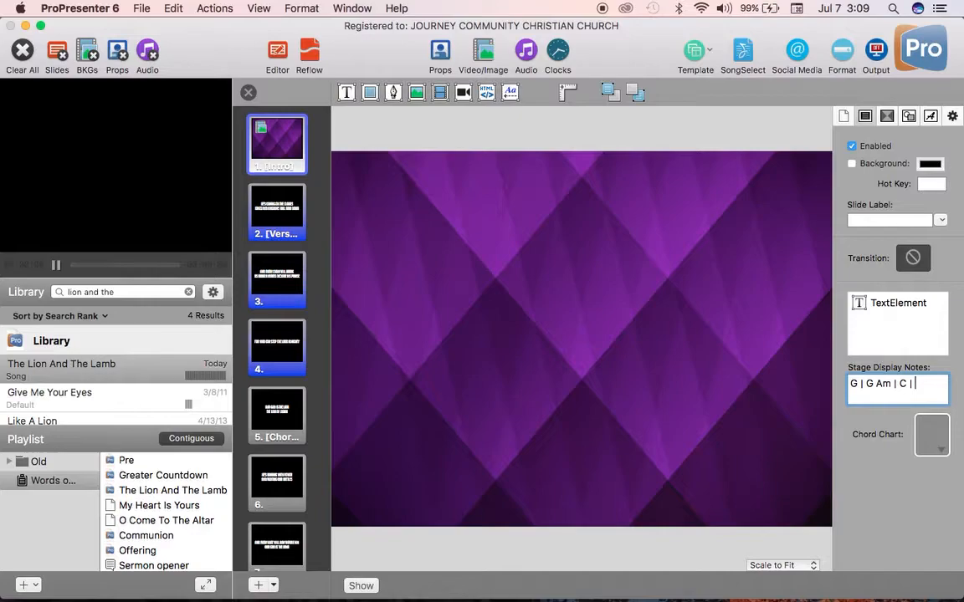
{"action": "type", "text": "C |"}
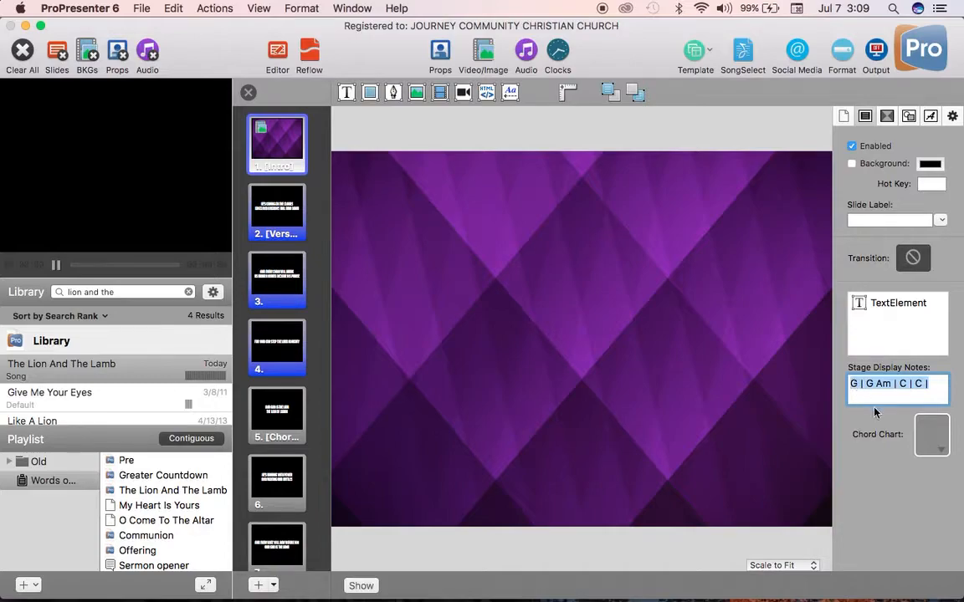
Append '2x' to the intro stage note and select the full line
{"action": "left_click", "coordinate": [870, 383]}
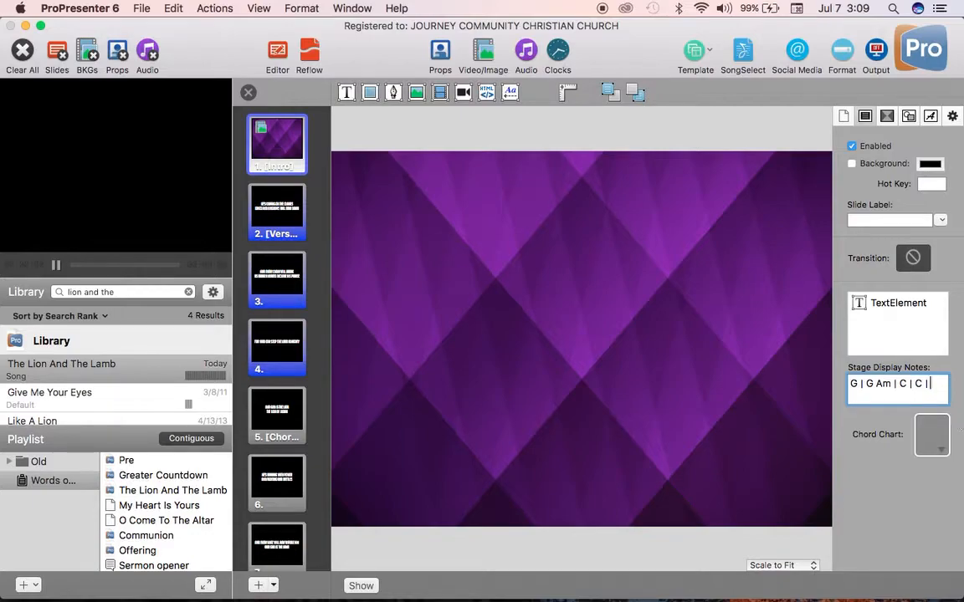
{"action": "type", "text": "2x"}
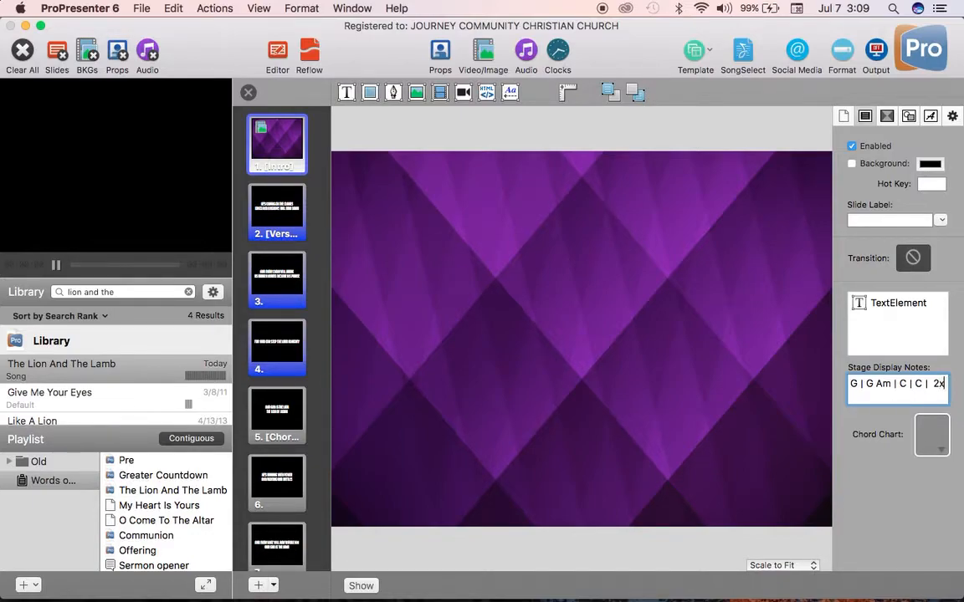
{"action": "triple_click", "coordinate": [897, 383]}
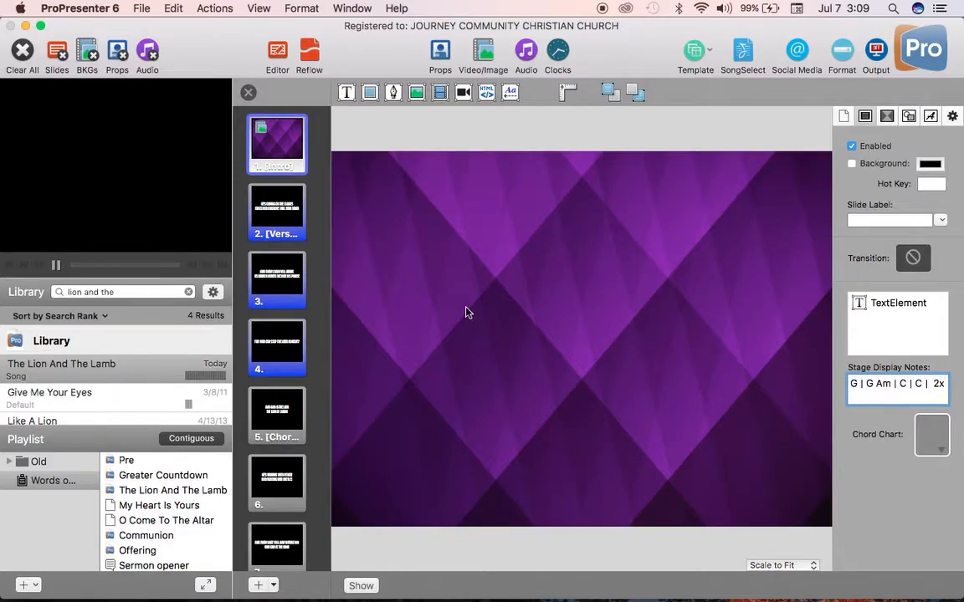
{"action": "mouse_move", "coordinate": [467, 222]}
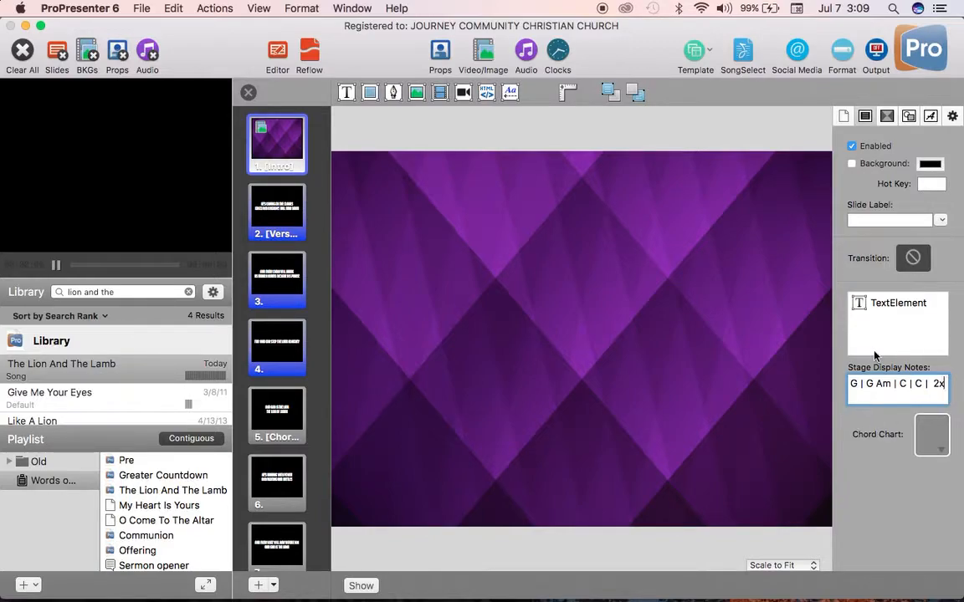
{"action": "triple_click", "coordinate": [896, 384]}
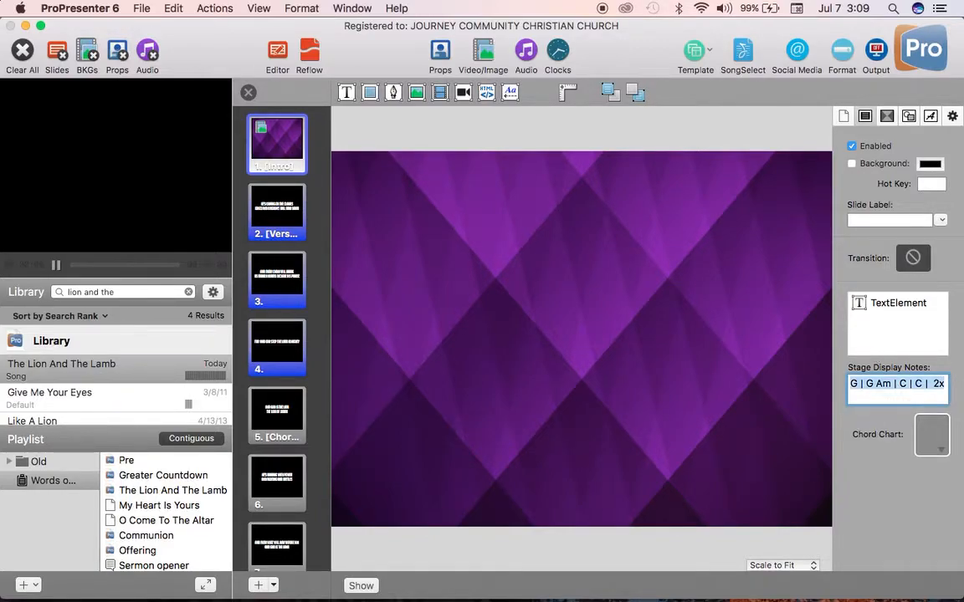
{"action": "mouse_move", "coordinate": [287, 157]}
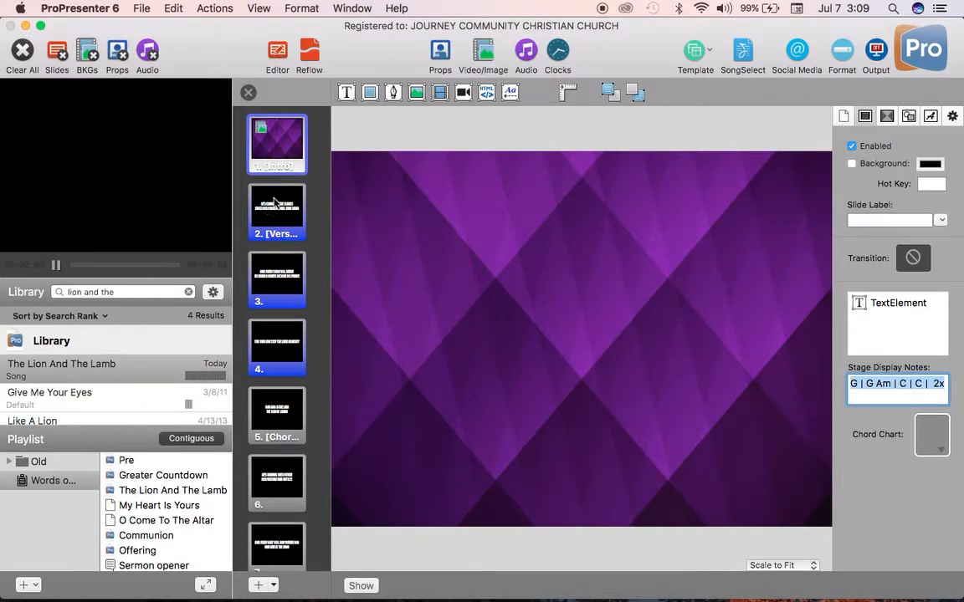
Type the chords G | G Am | C | C | into the Verse 1 slide's Stage Display Notes
{"action": "left_click", "coordinate": [277, 213]}
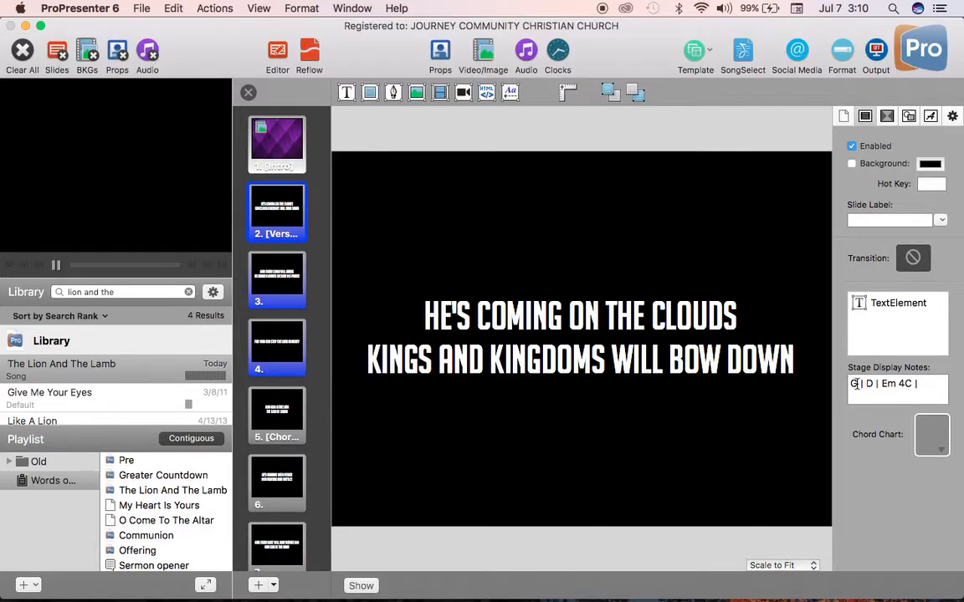
{"action": "left_click", "coordinate": [896, 383]}
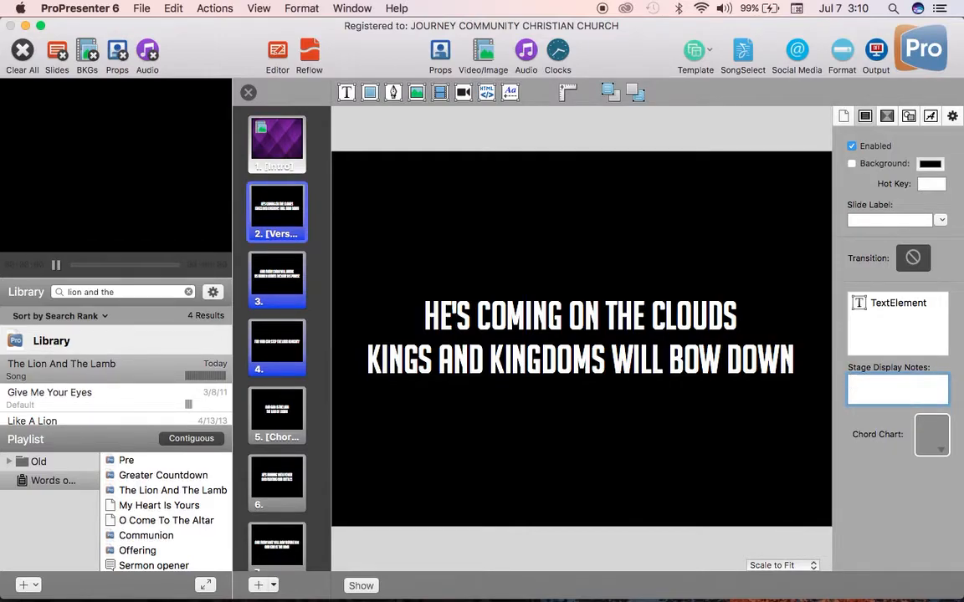
{"action": "type", "text": "G"}
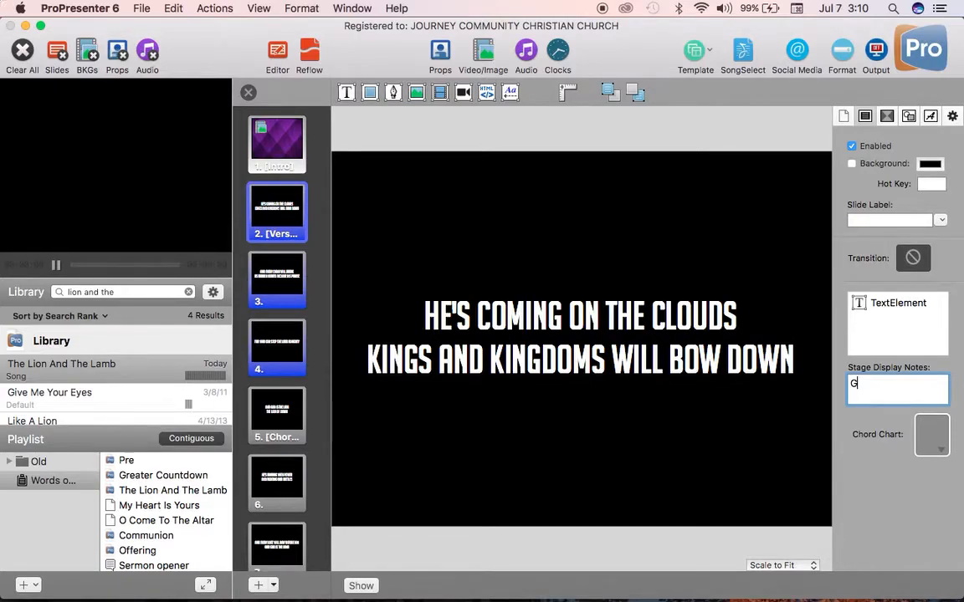
{"action": "type", "text": "\" \""}
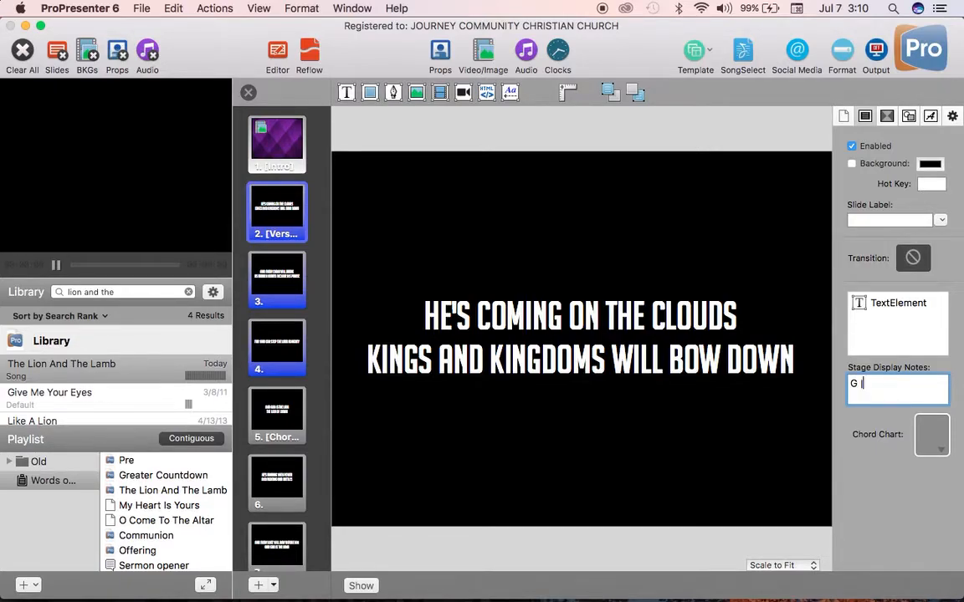
{"action": "type", "text": "| G"}
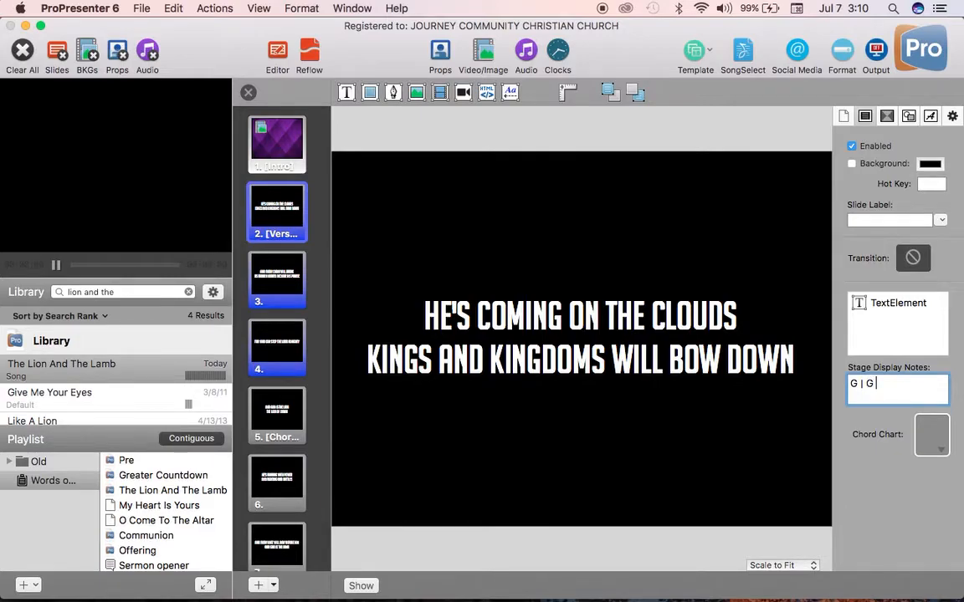
{"action": "type", "text": "Am | C |"}
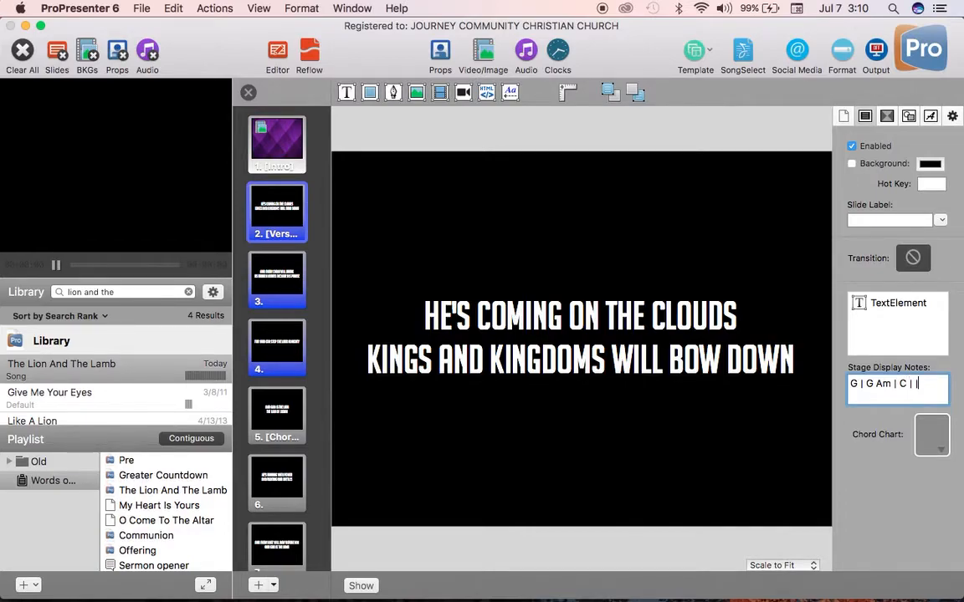
{"action": "type", "text": "C |"}
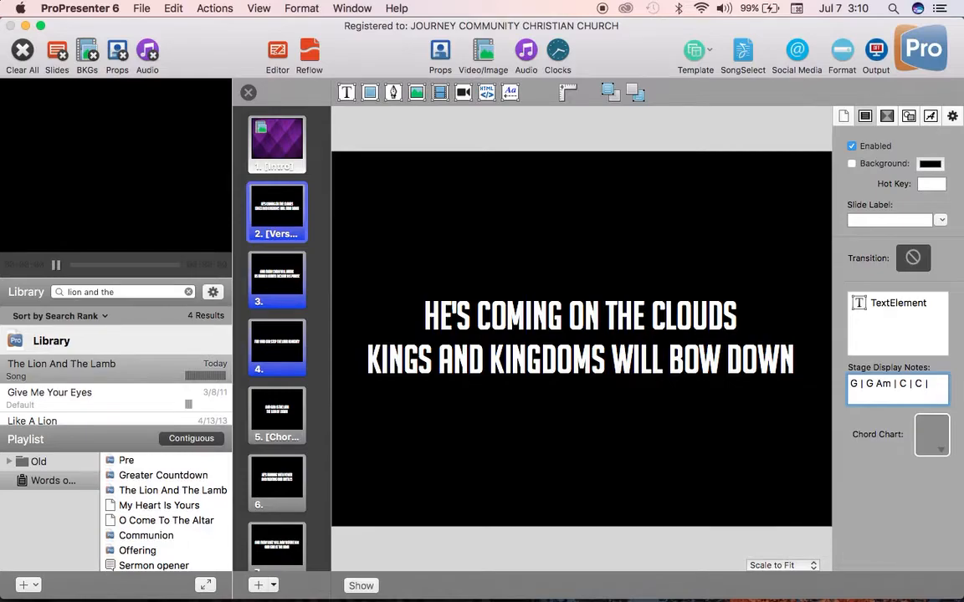
{"action": "left_click", "coordinate": [923, 383]}
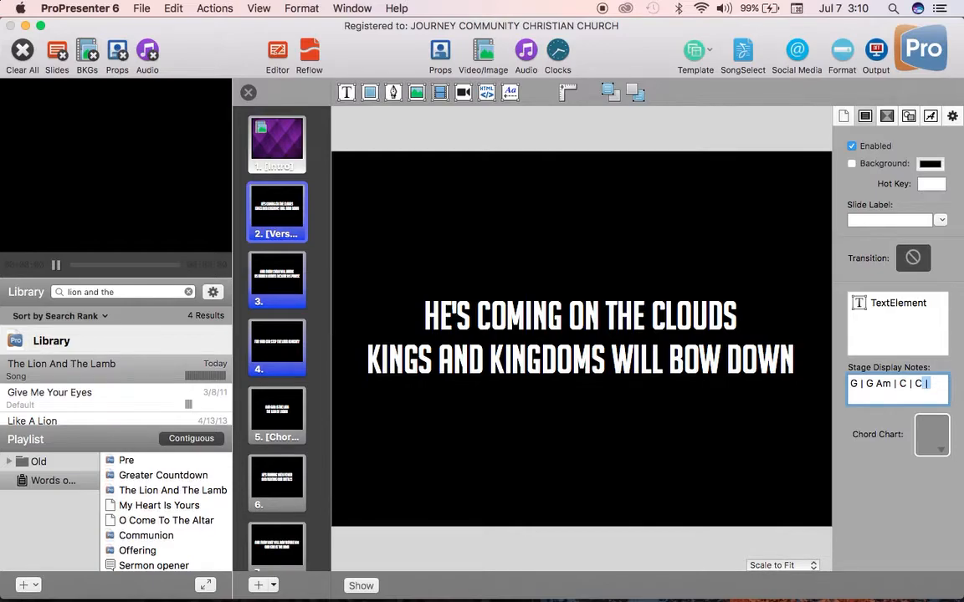
{"action": "mouse_move", "coordinate": [878, 344]}
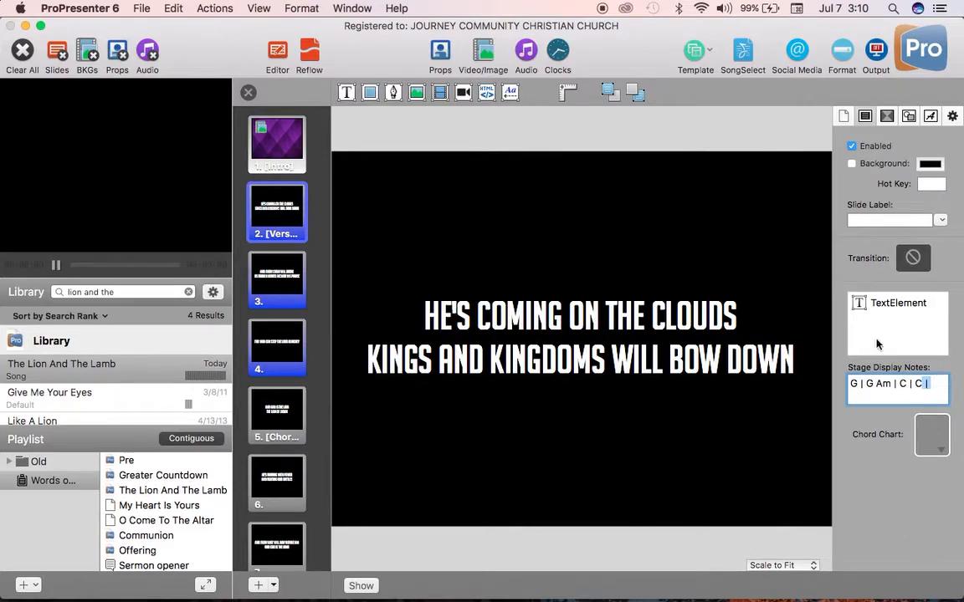
Select slide 3 in the editor's slide list
{"action": "left_click", "coordinate": [173, 8]}
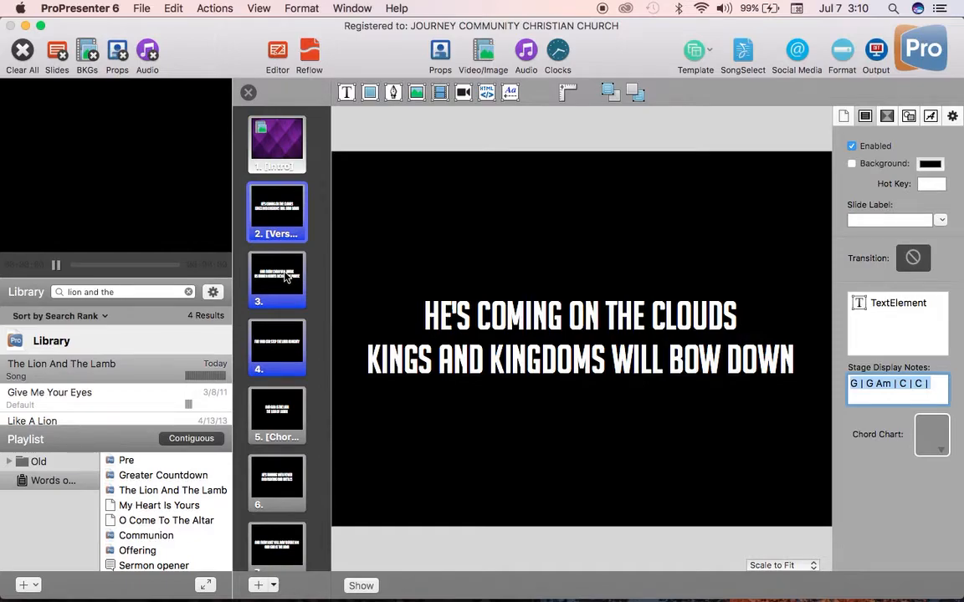
{"action": "left_click", "coordinate": [277, 279]}
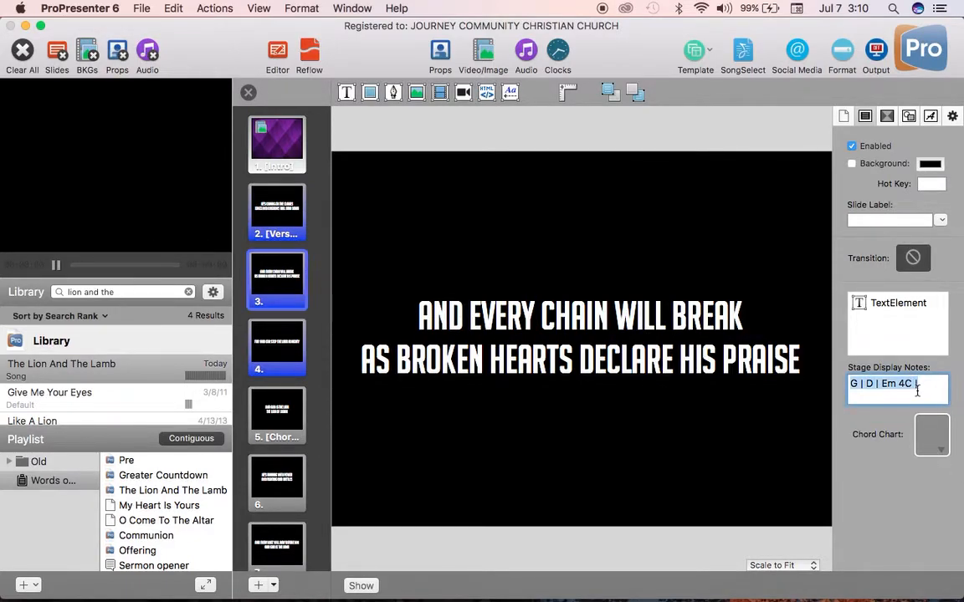
{"action": "left_click", "coordinate": [277, 213]}
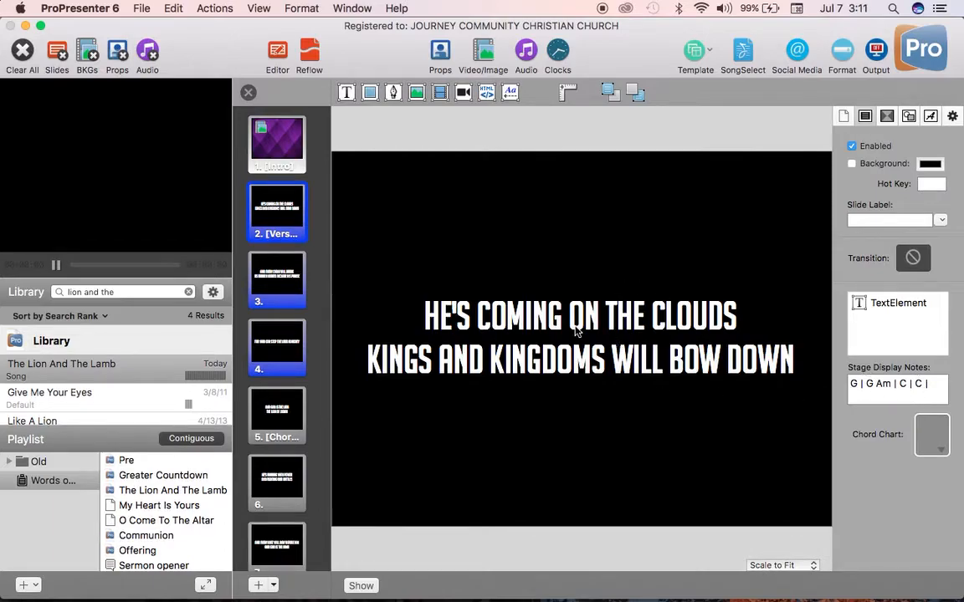
{"action": "left_click", "coordinate": [276, 280]}
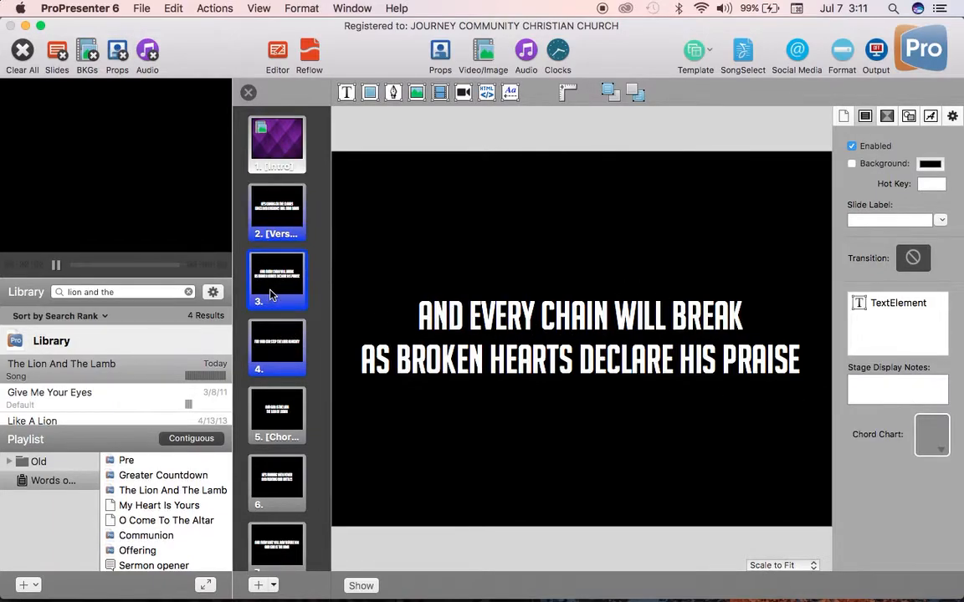
Add the chord note 'Em | E' to slide 3 and 'C |' to the For Who Can Stop slide
{"action": "left_click", "coordinate": [897, 389]}
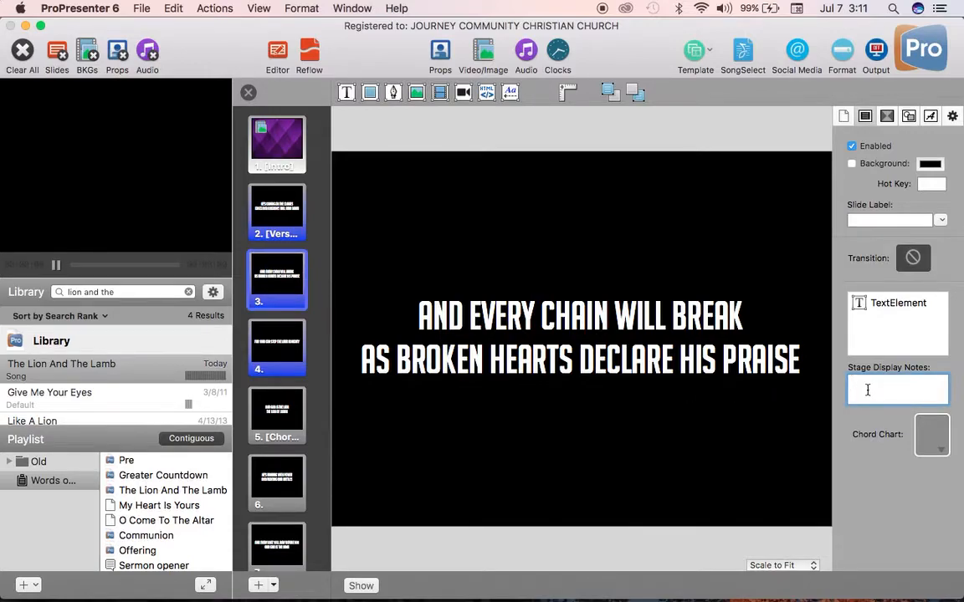
{"action": "type", "text": "Em"}
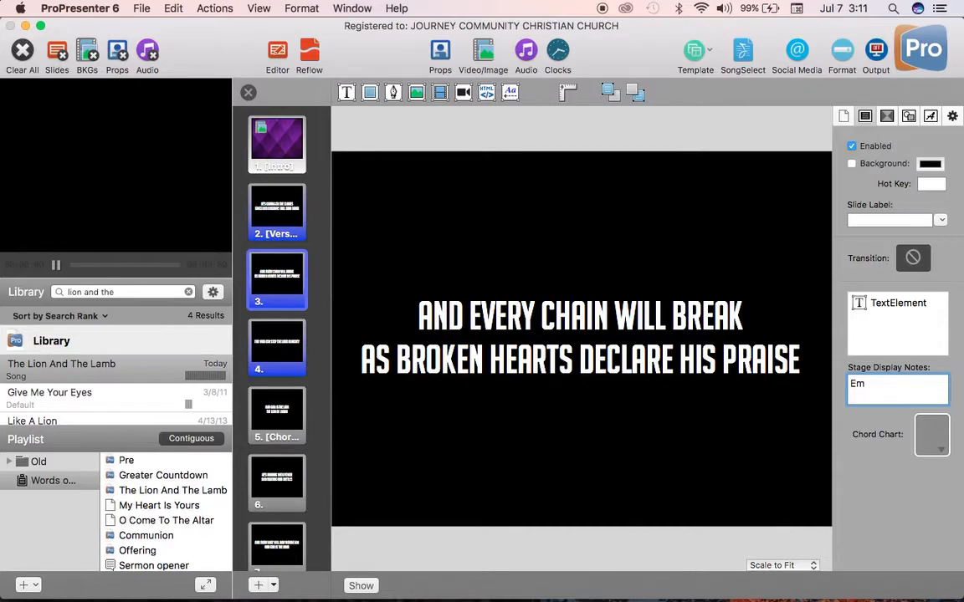
{"action": "type", "text": "| Em D |"}
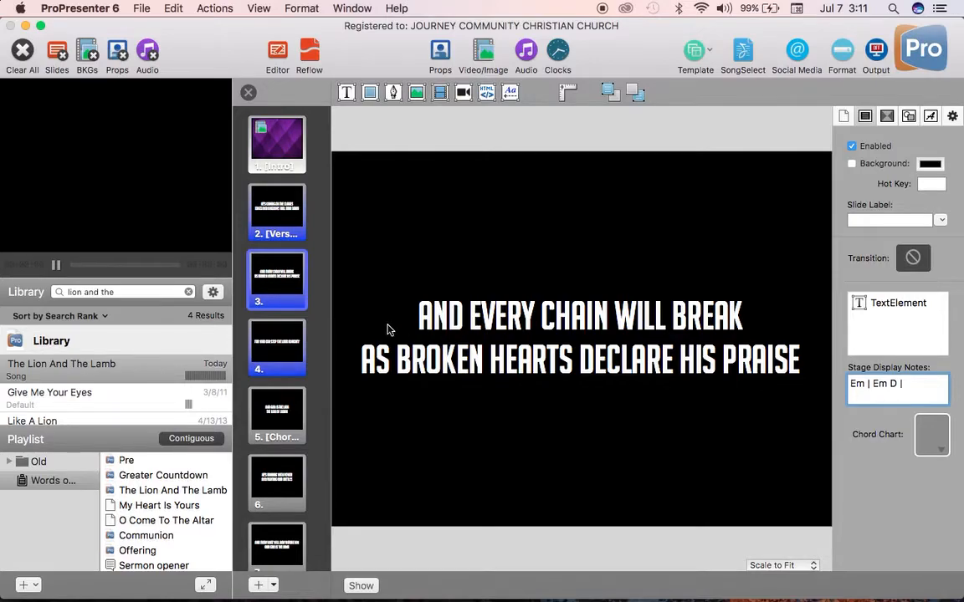
{"action": "left_click", "coordinate": [276, 347]}
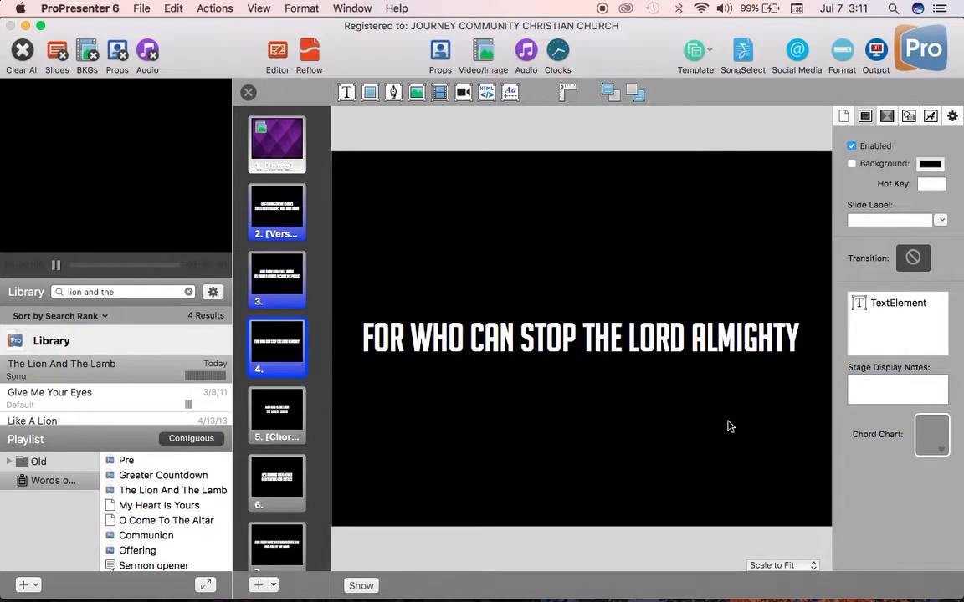
{"action": "type", "text": "C | D"}
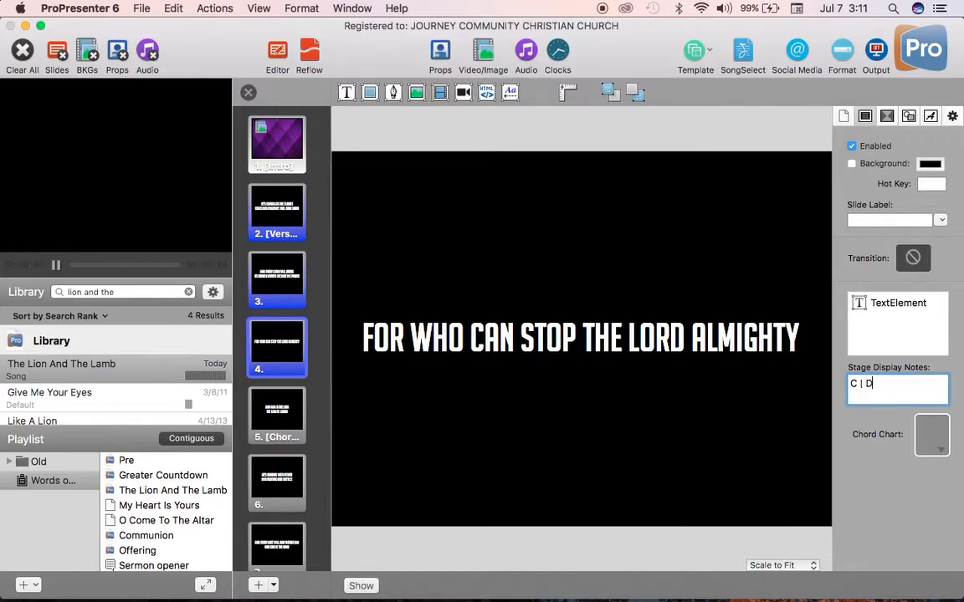
{"action": "type", "text": "|"}
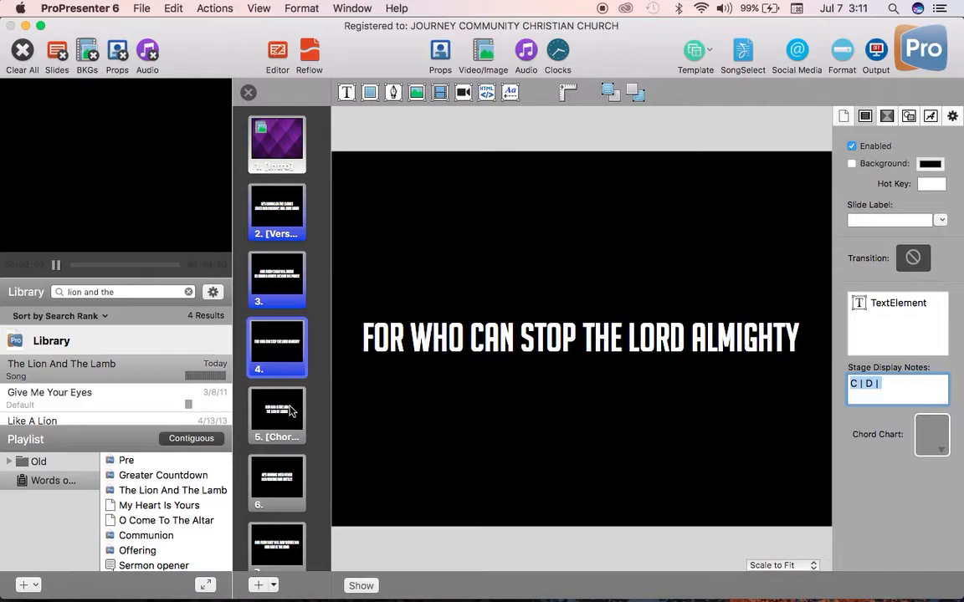
Enter Chorus 1's chord note, then close the slide editor
{"action": "left_click", "coordinate": [276, 415]}
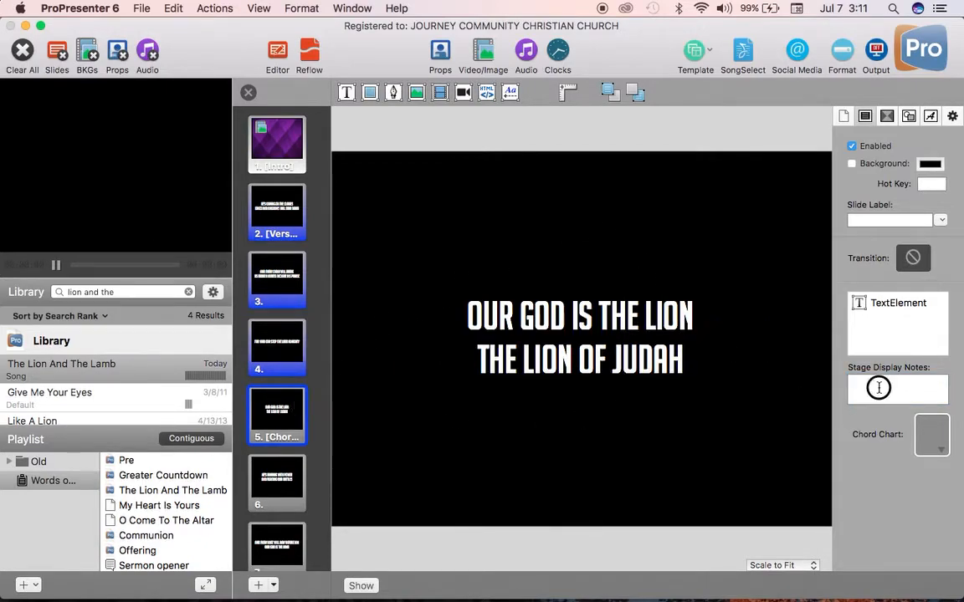
{"action": "type", "text": "DOWN G | G D |"}
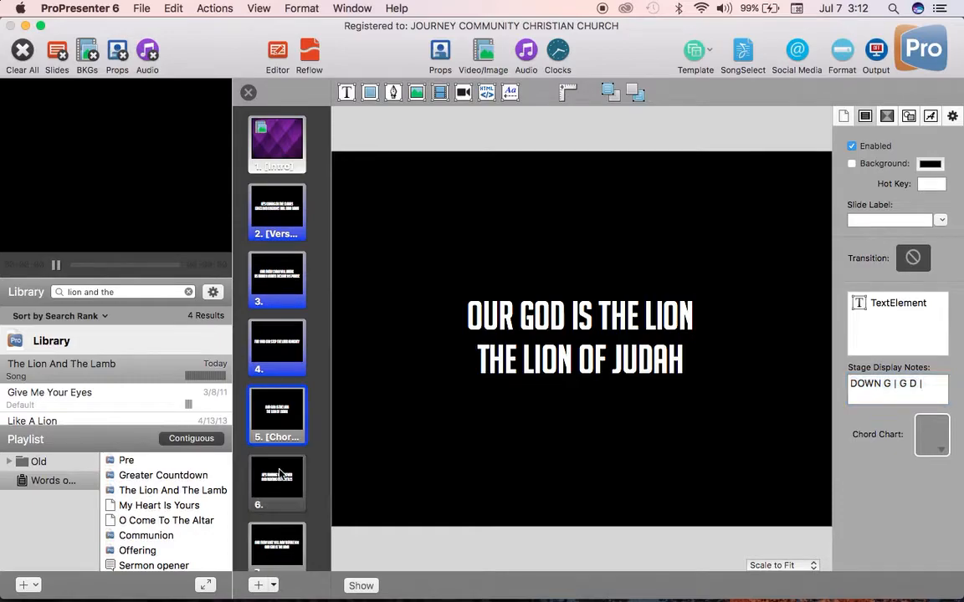
{"action": "left_click", "coordinate": [277, 484]}
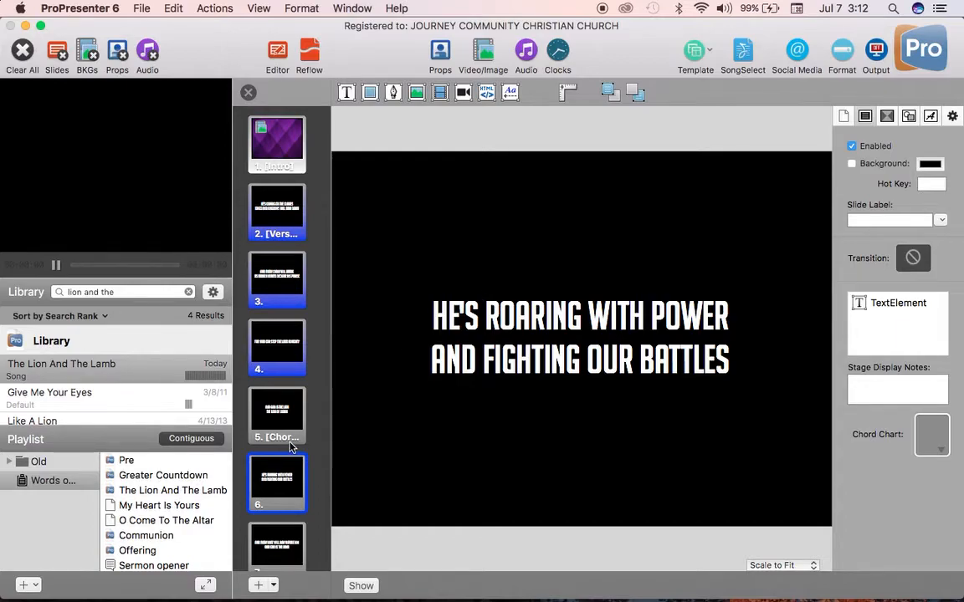
{"action": "left_click", "coordinate": [896, 387]}
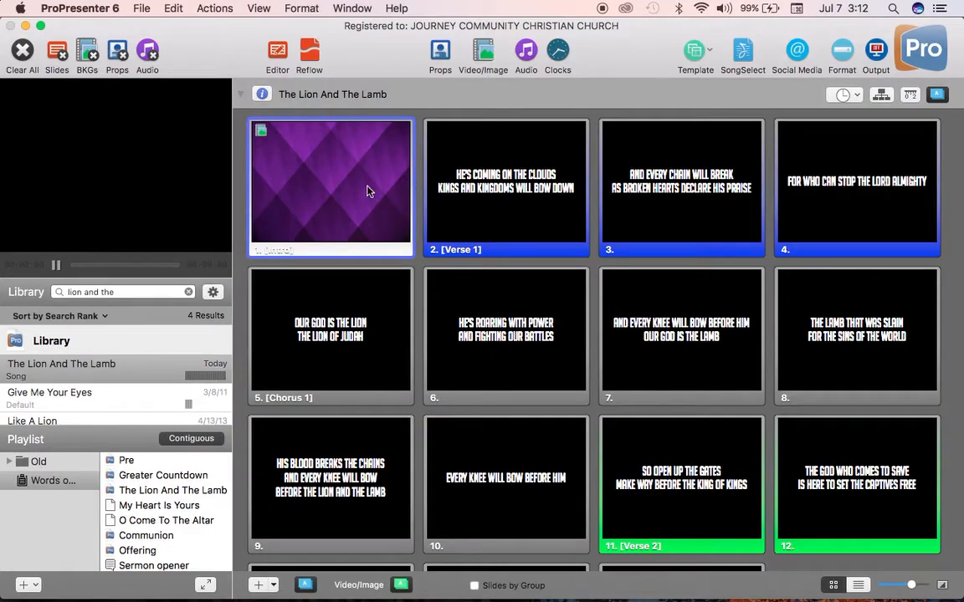
Preview a slide's notes on the stage display, then open slide 6 in the editor
{"action": "left_click", "coordinate": [351, 8]}
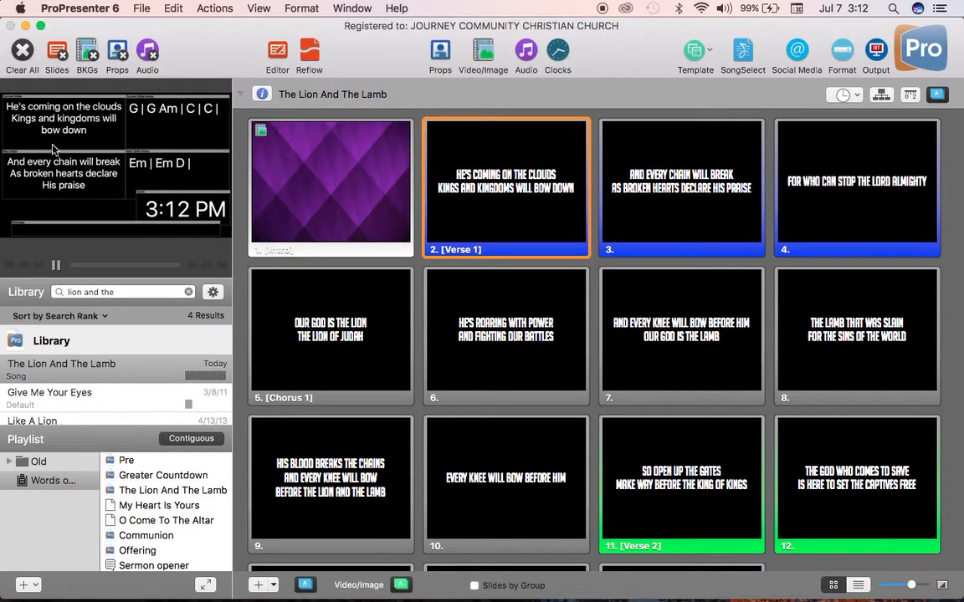
{"action": "mouse_move", "coordinate": [70, 131]}
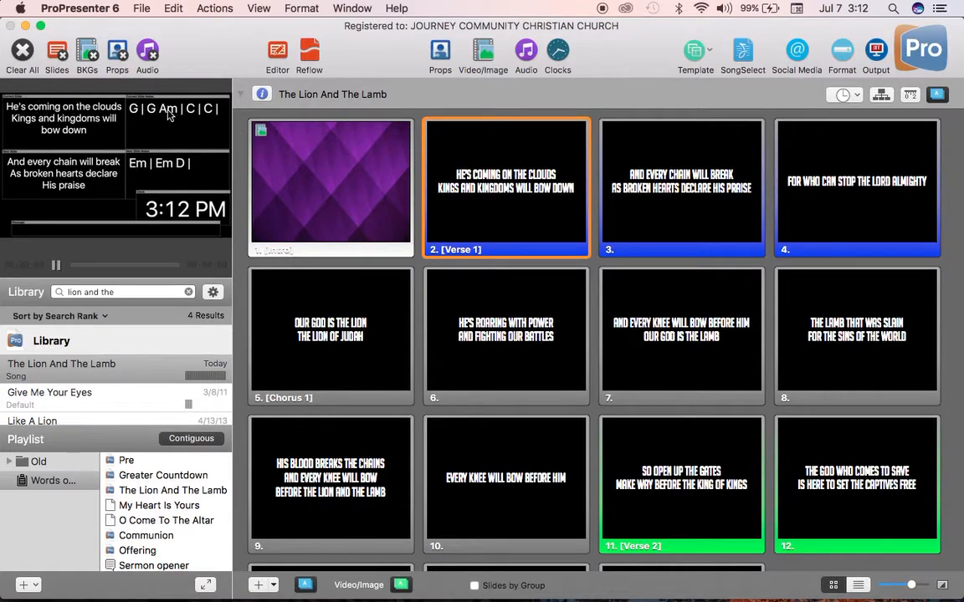
{"action": "mouse_move", "coordinate": [153, 177]}
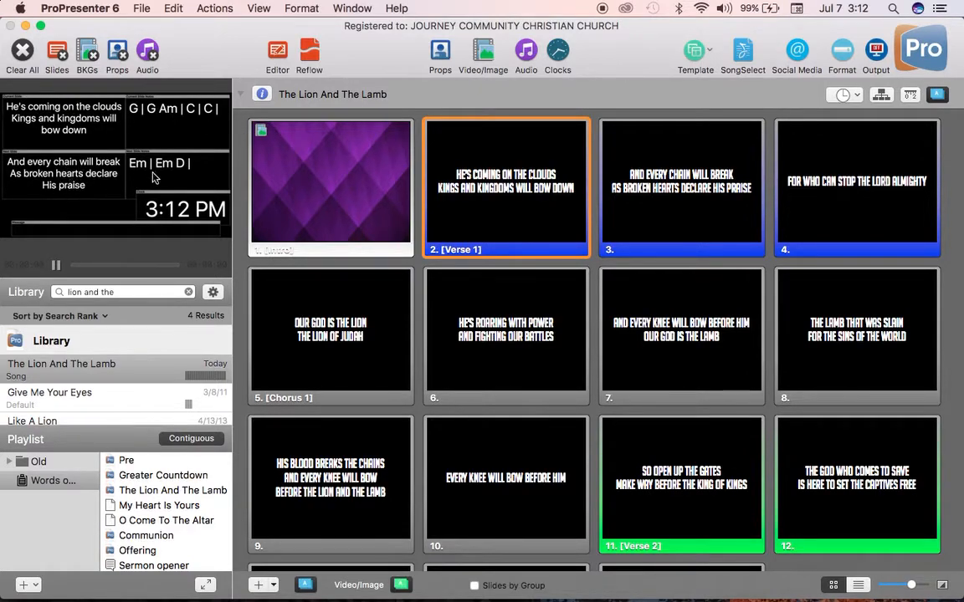
{"action": "mouse_move", "coordinate": [199, 120]}
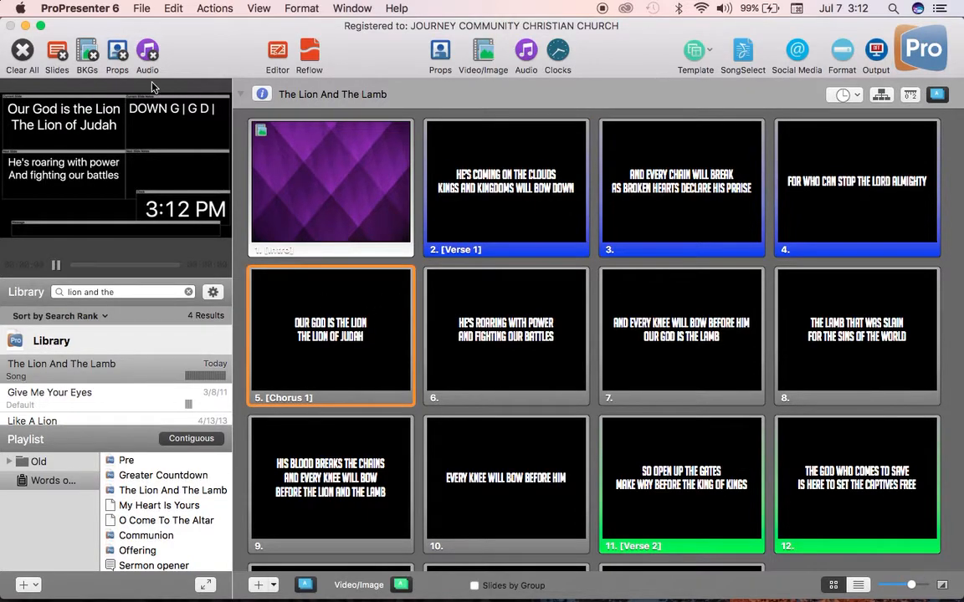
{"action": "mouse_move", "coordinate": [207, 114]}
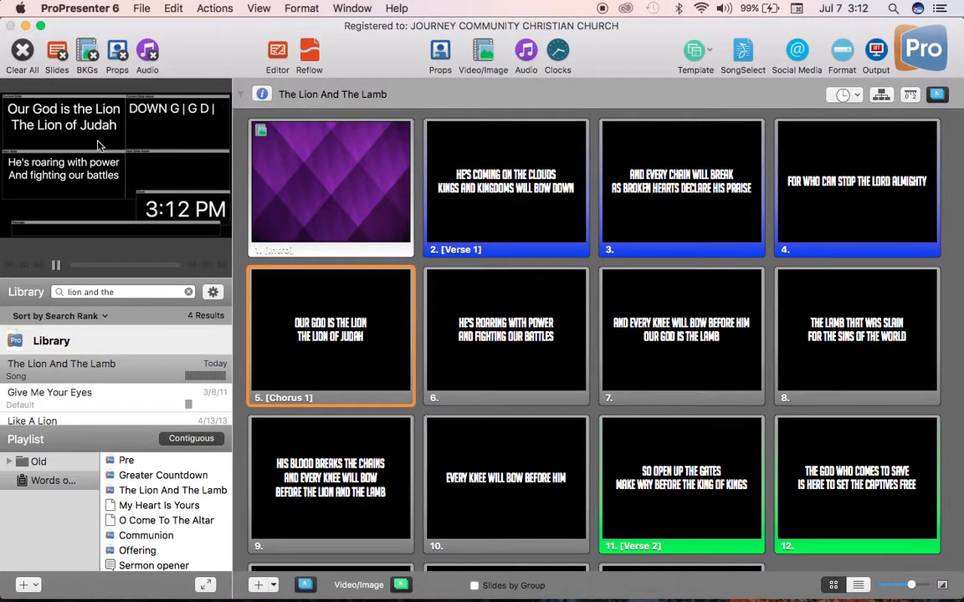
{"action": "mouse_move", "coordinate": [159, 153]}
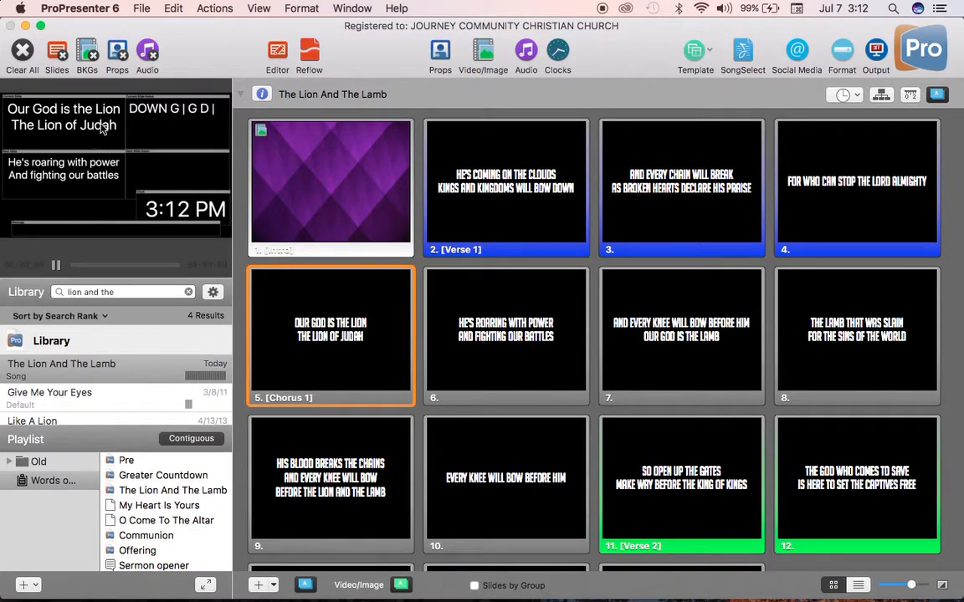
{"action": "mouse_move", "coordinate": [121, 142]}
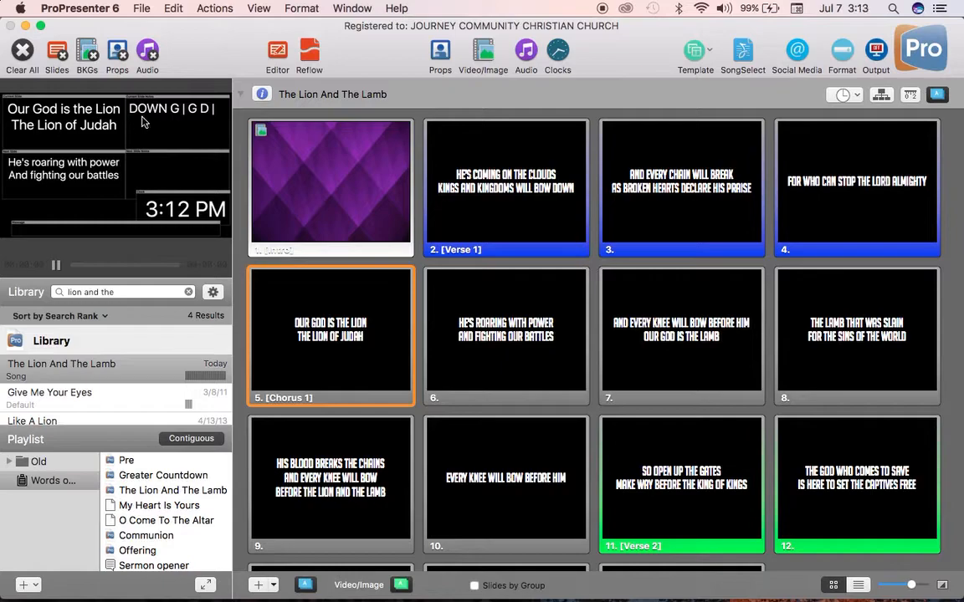
{"action": "mouse_move", "coordinate": [163, 193]}
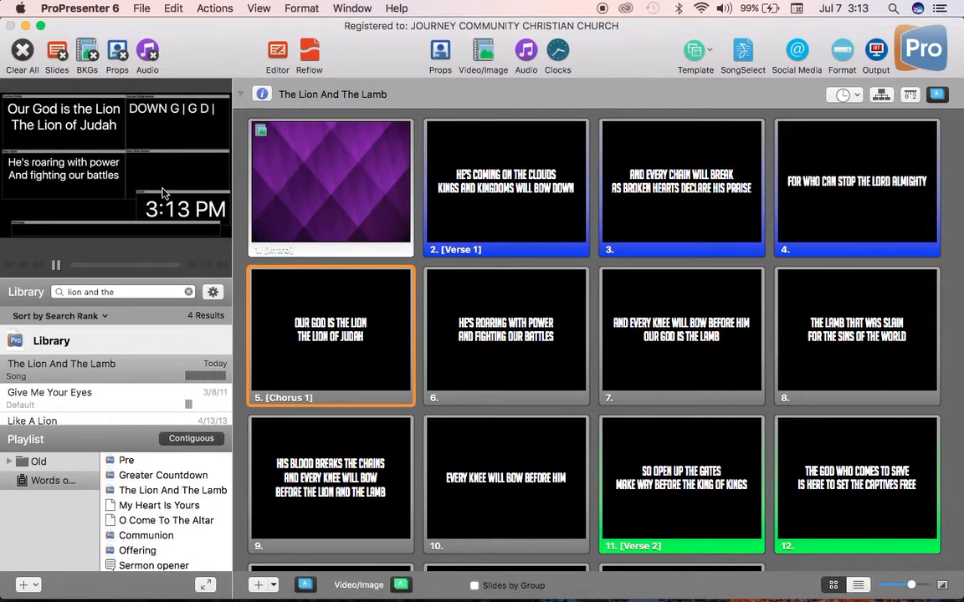
{"action": "mouse_move", "coordinate": [331, 171]}
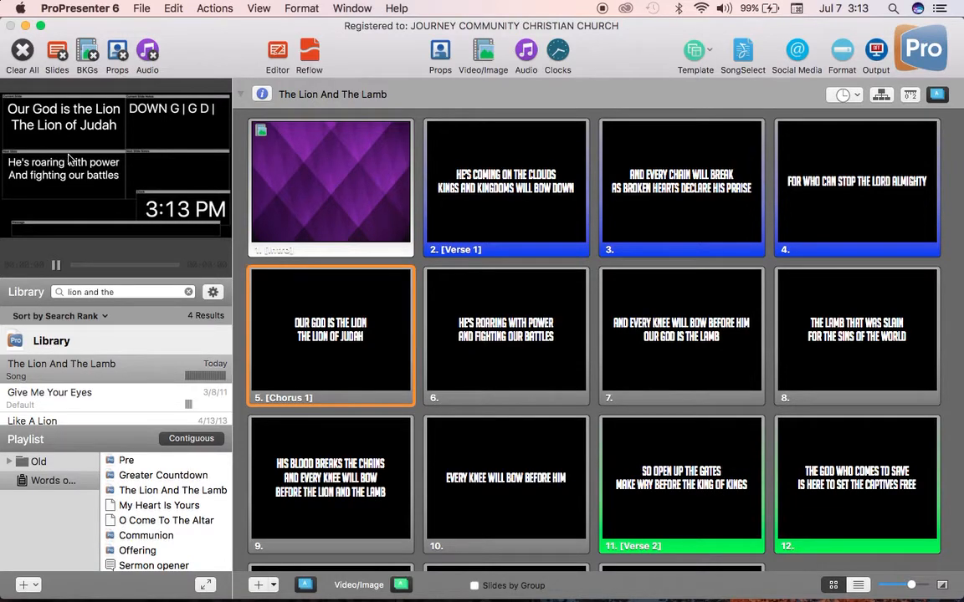
{"action": "mouse_move", "coordinate": [202, 115]}
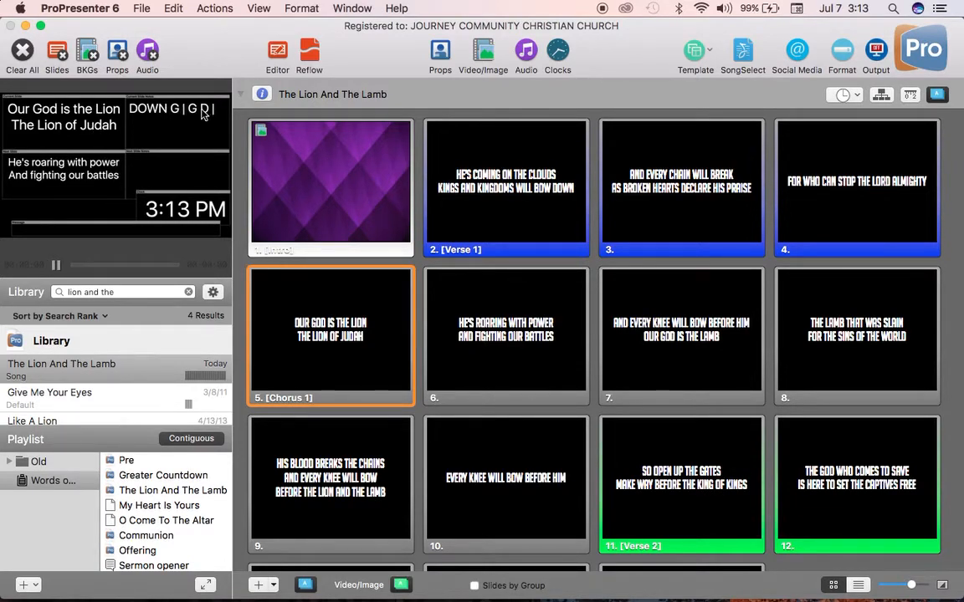
{"action": "mouse_move", "coordinate": [150, 126]}
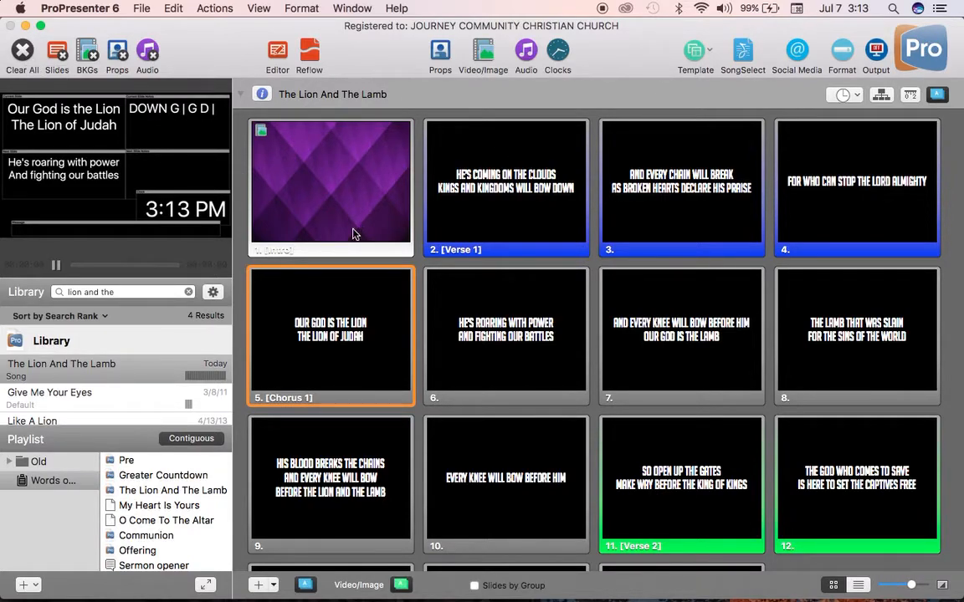
{"action": "left_click", "coordinate": [506, 336]}
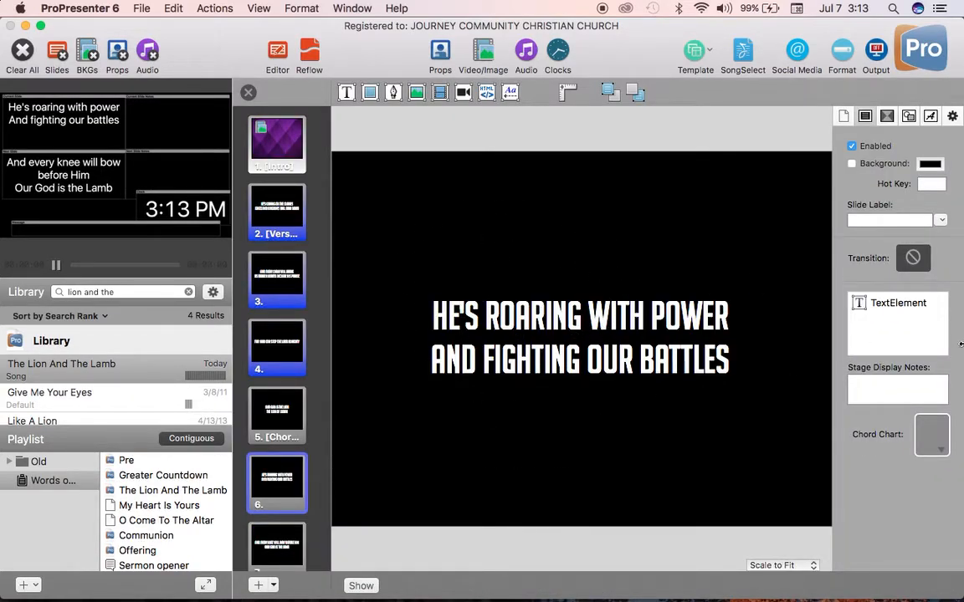
{"action": "left_click", "coordinate": [897, 389]}
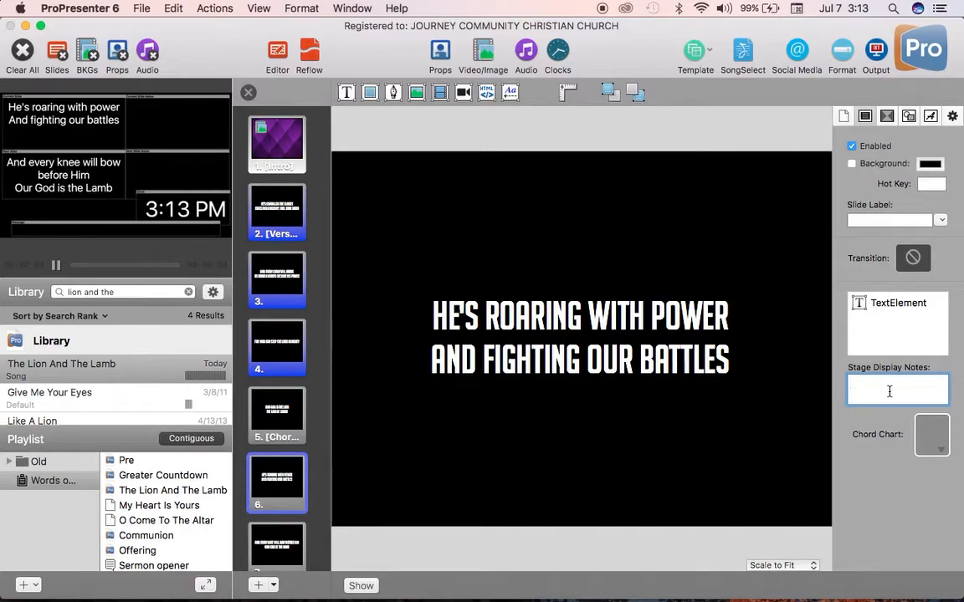
{"action": "type", "text": "G"}
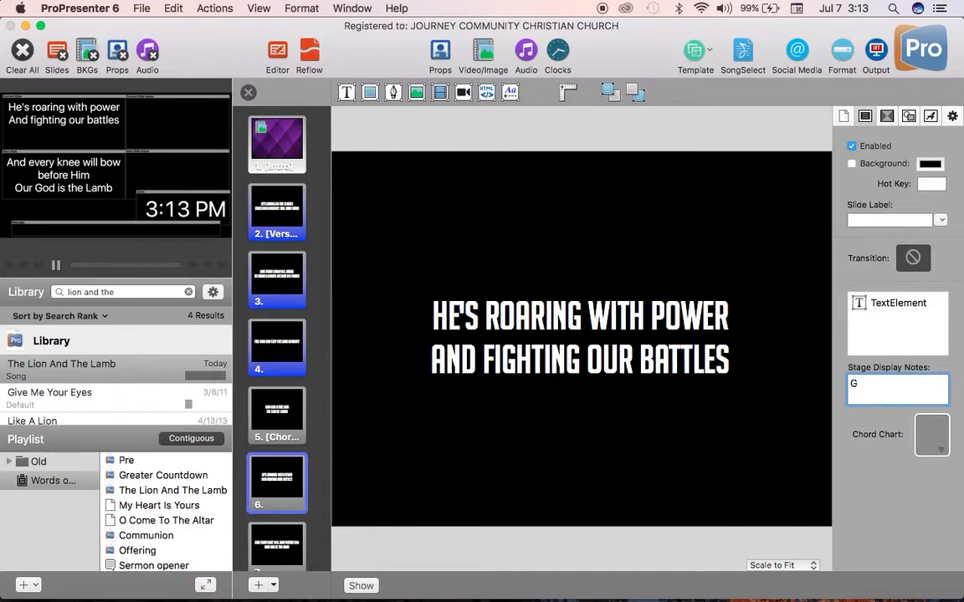
{"action": "type", "text": "|"}
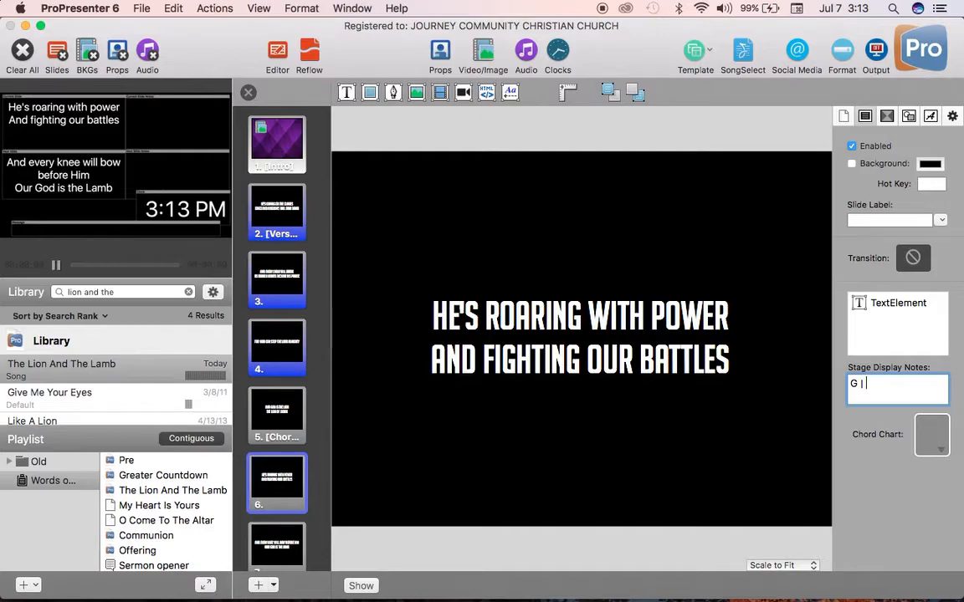
{"action": "type", "text": "D |"}
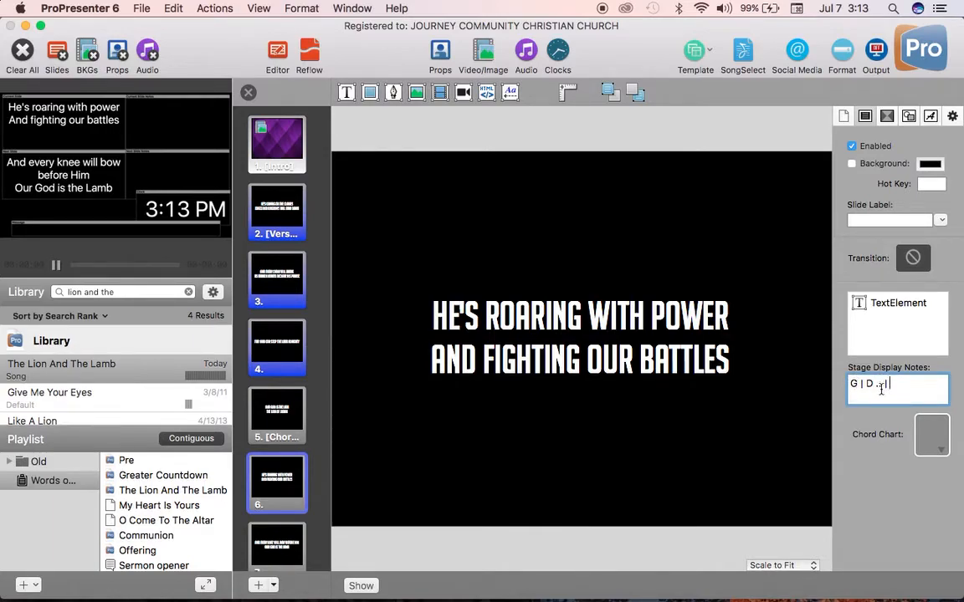
{"action": "type", "text": ". |"}
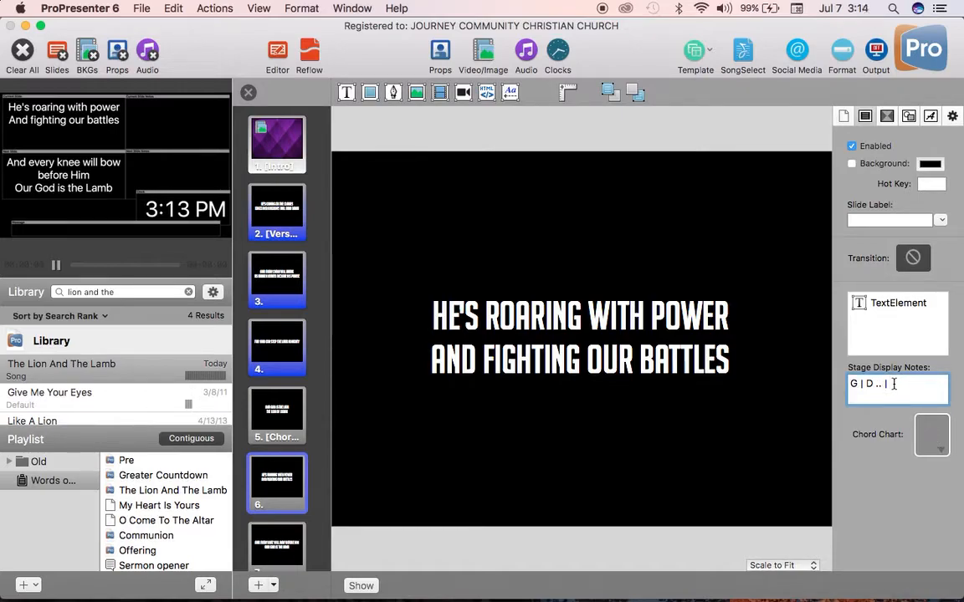
{"action": "type", "text": "Hold"}
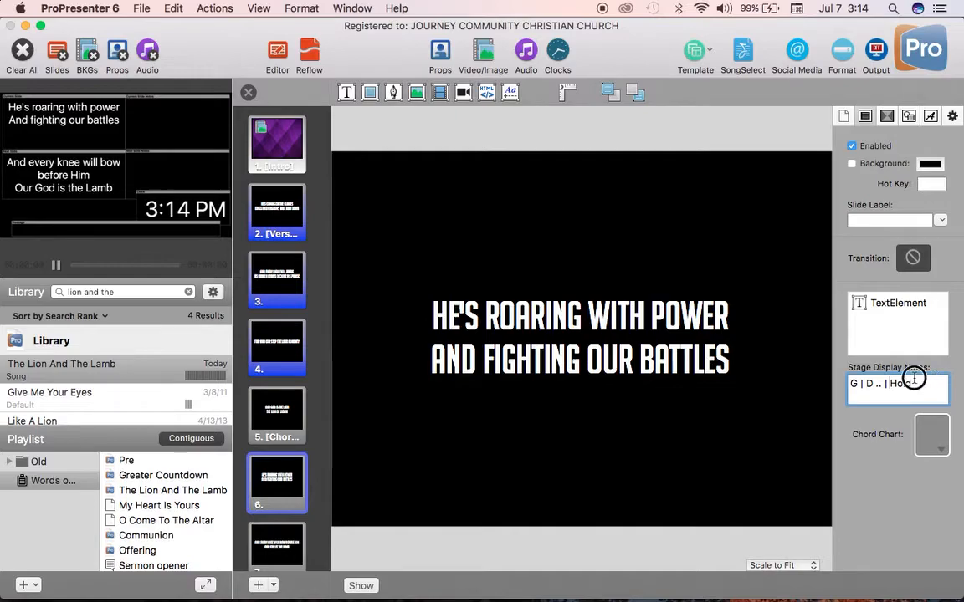
{"action": "type", "text": "m"}
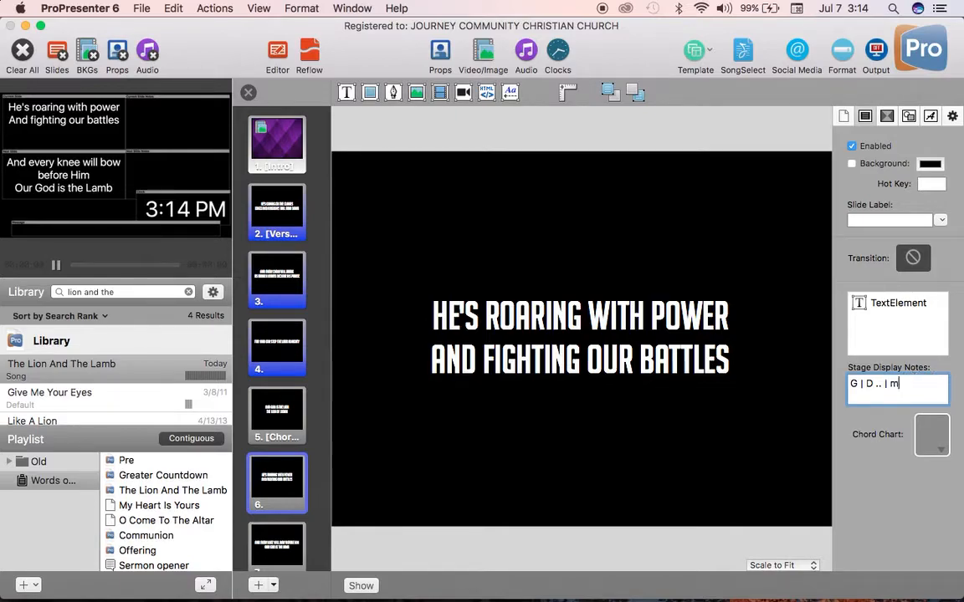
{"action": "type", "text": "Full"}
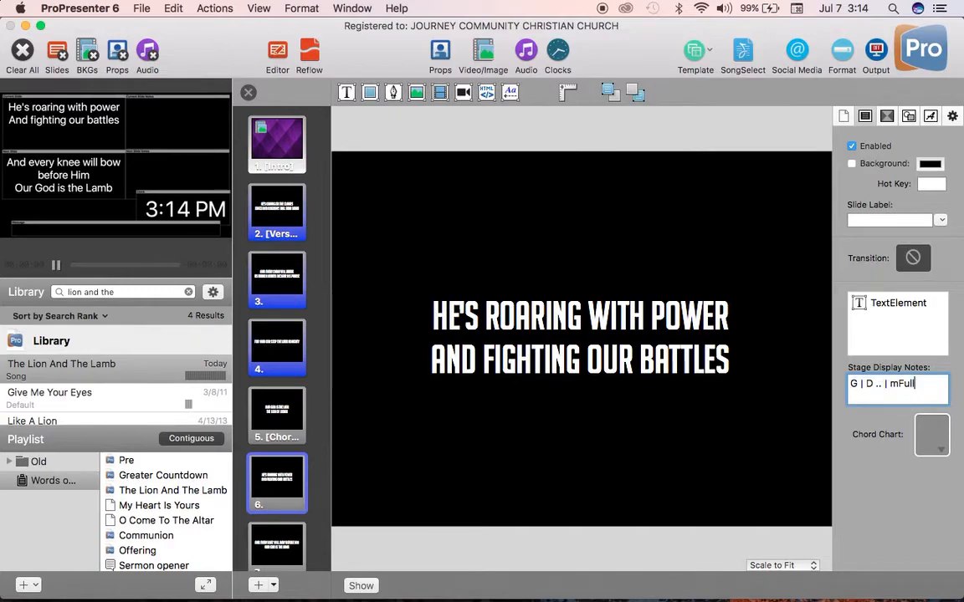
{"action": "key", "text": "backspace"}
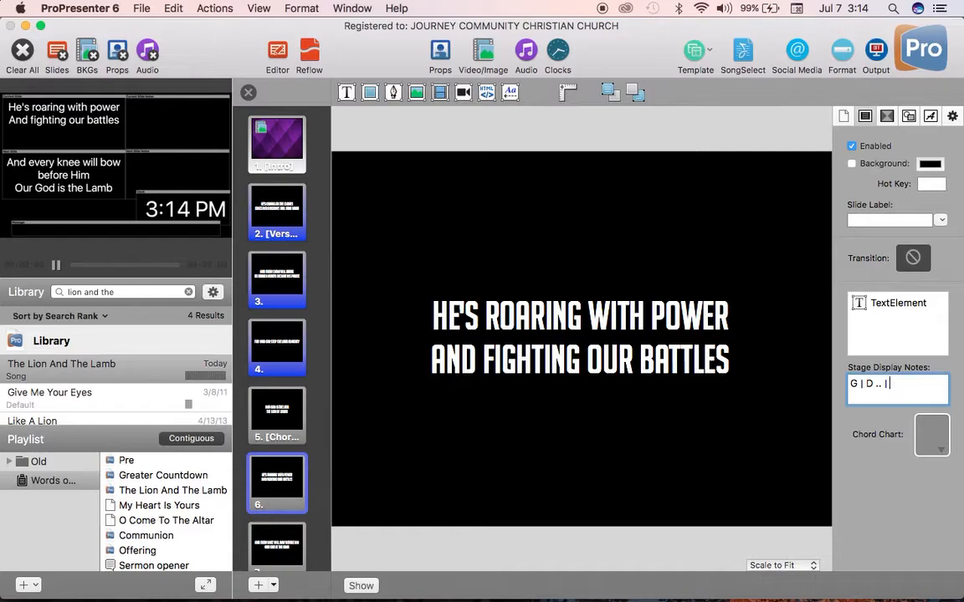
{"action": "type", "text": "OUT"}
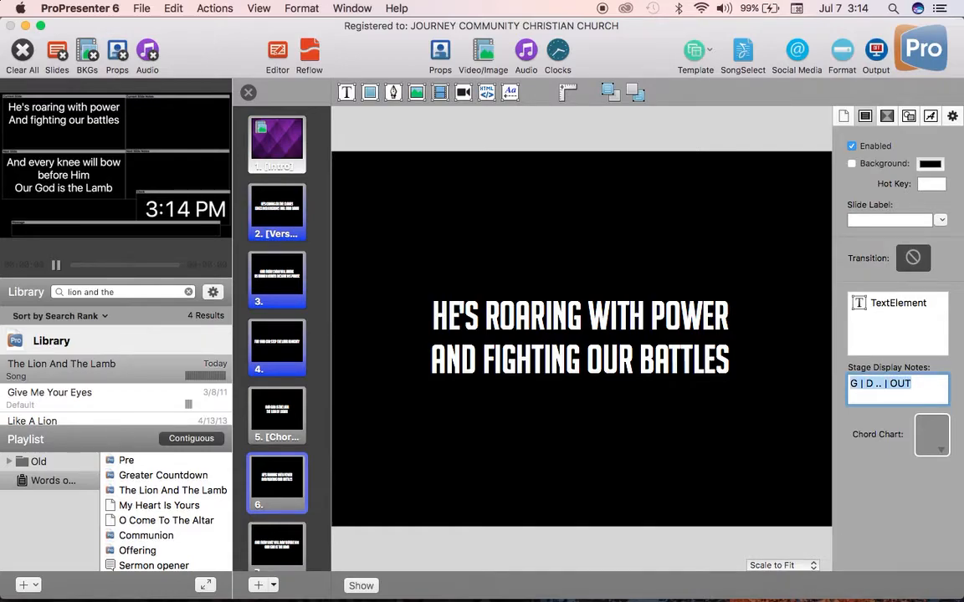
{"action": "type", "text": "Full"}
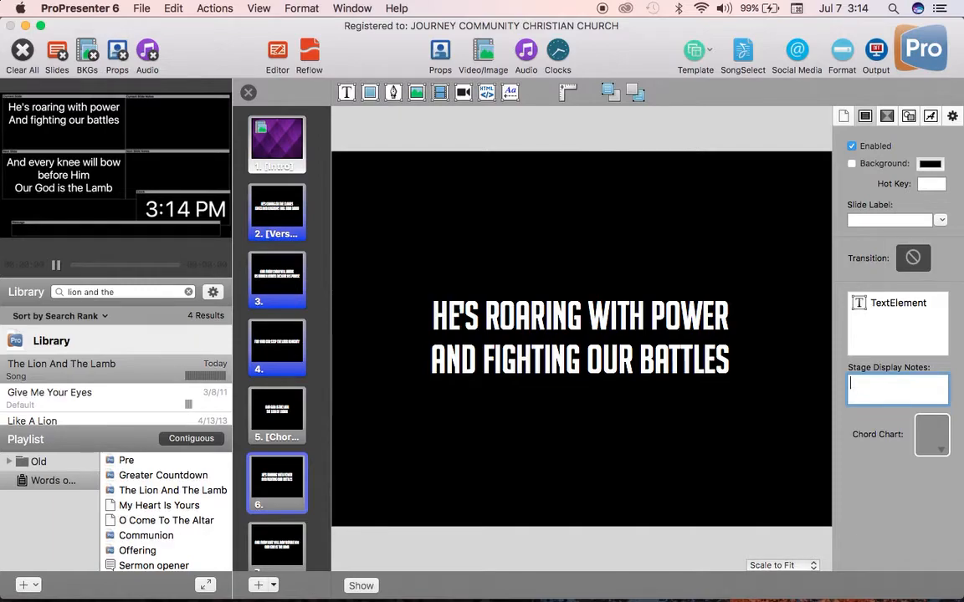
{"action": "type", "text": "IN"}
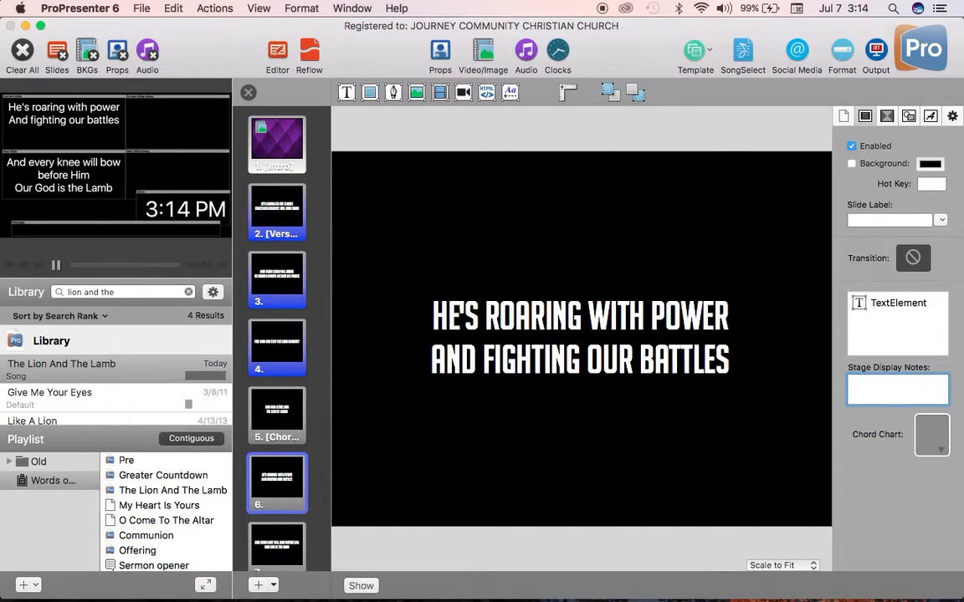
Type 'Fm' into slide 6's Stage Display Notes, delete it and leave the note empty
{"action": "left_click", "coordinate": [897, 389]}
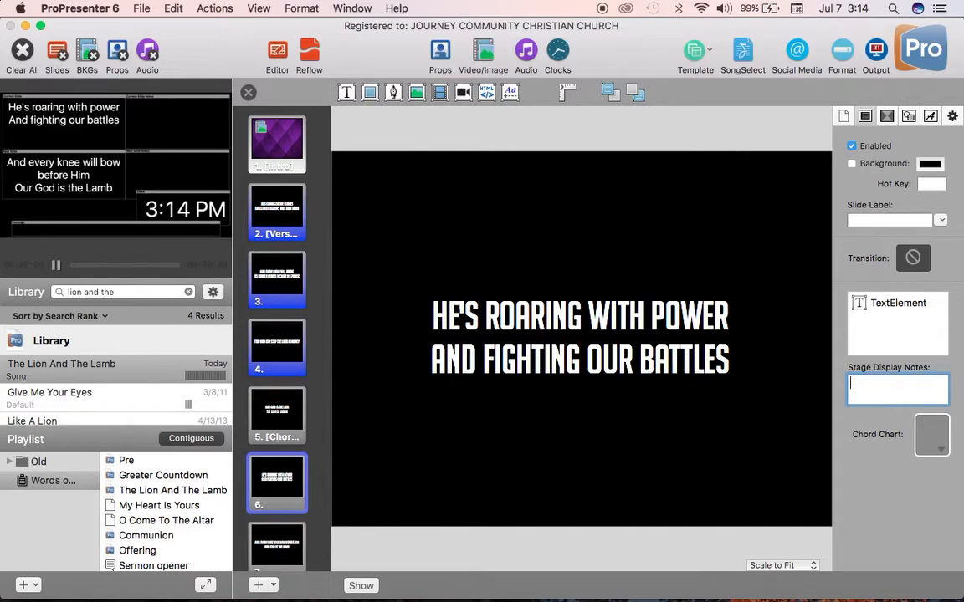
{"action": "type", "text": "F"}
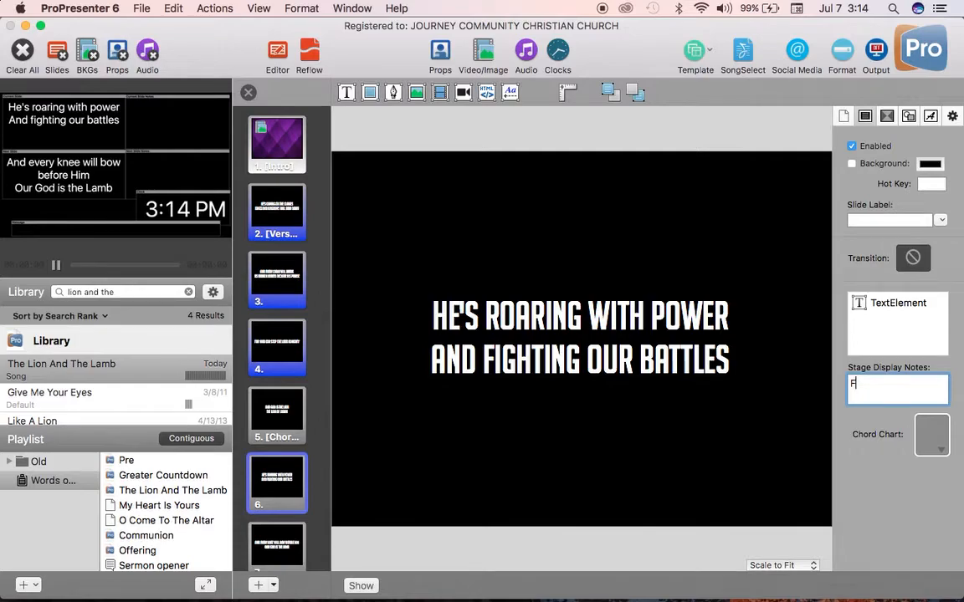
{"action": "type", "text": "m"}
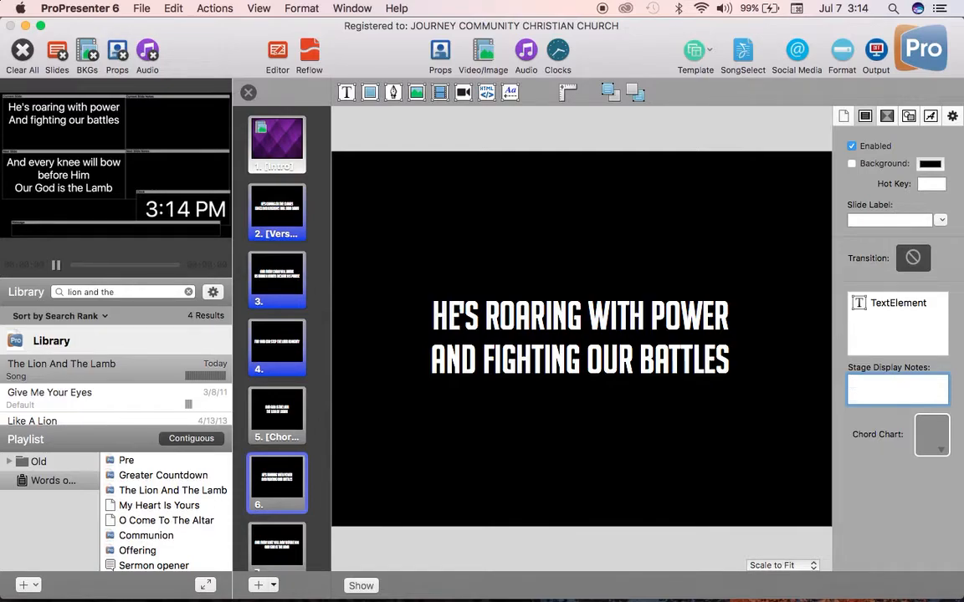
{"action": "left_click", "coordinate": [896, 388]}
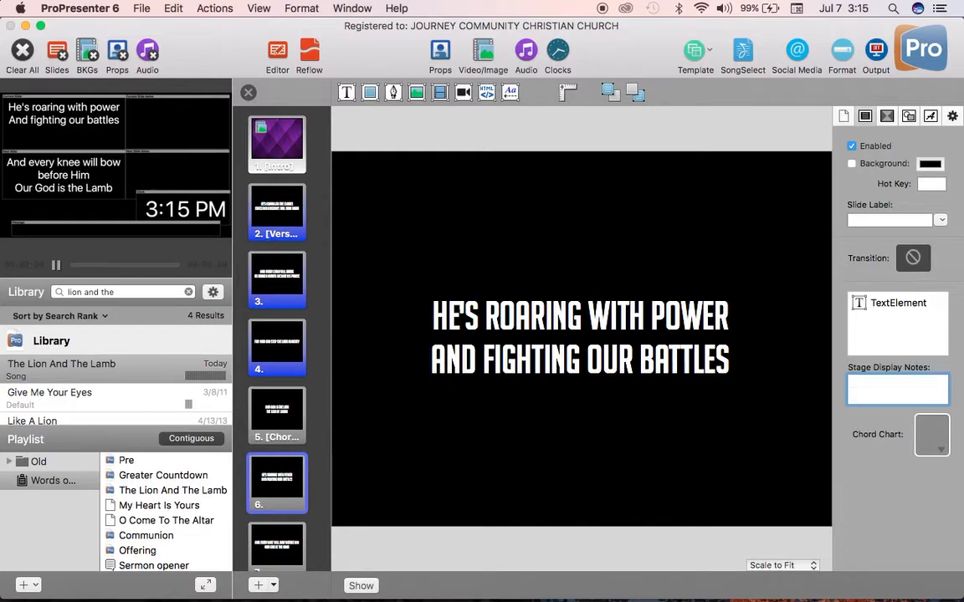
{"action": "left_click", "coordinate": [897, 389]}
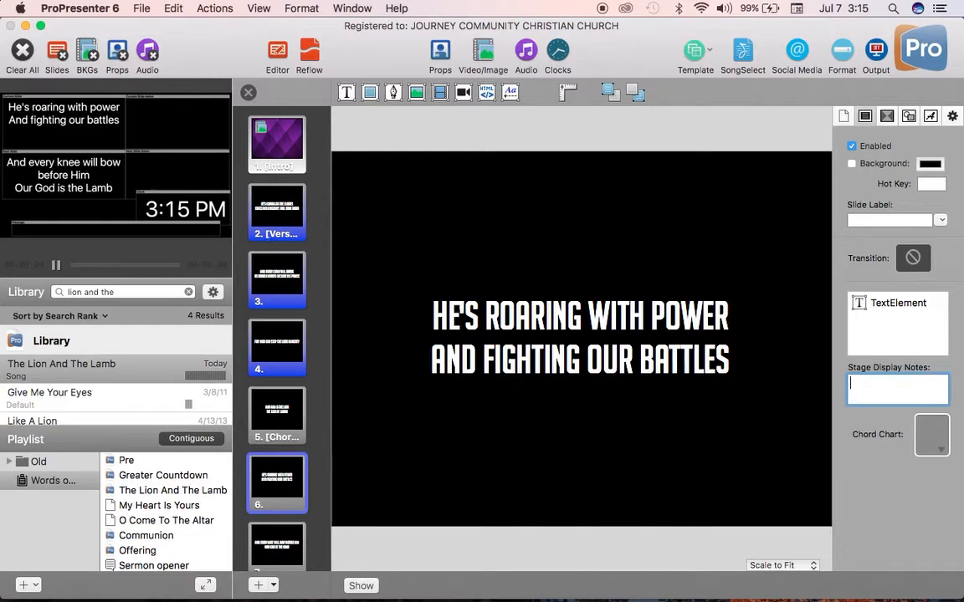
{"action": "mouse_move", "coordinate": [628, 273]}
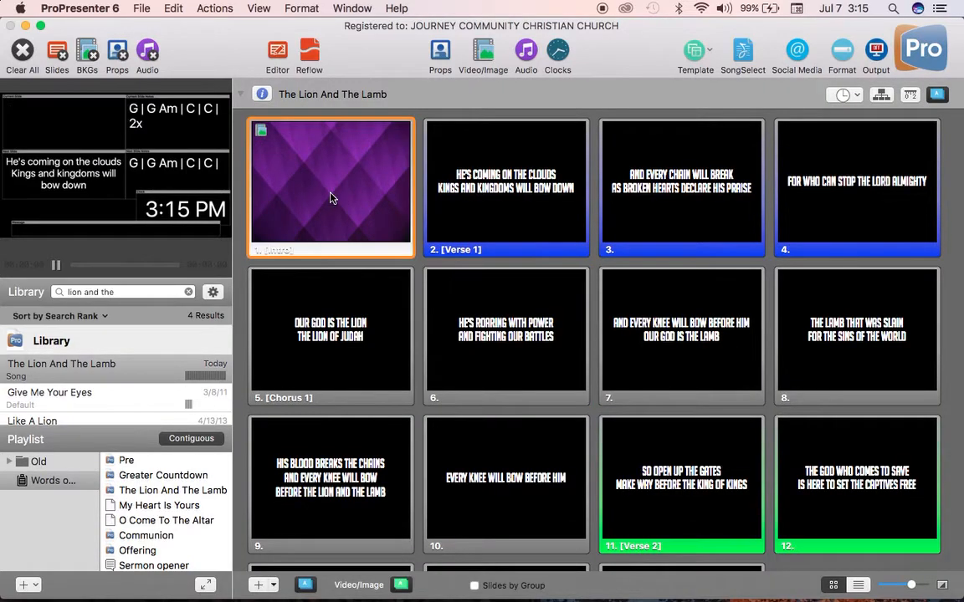
{"action": "left_click", "coordinate": [505, 187]}
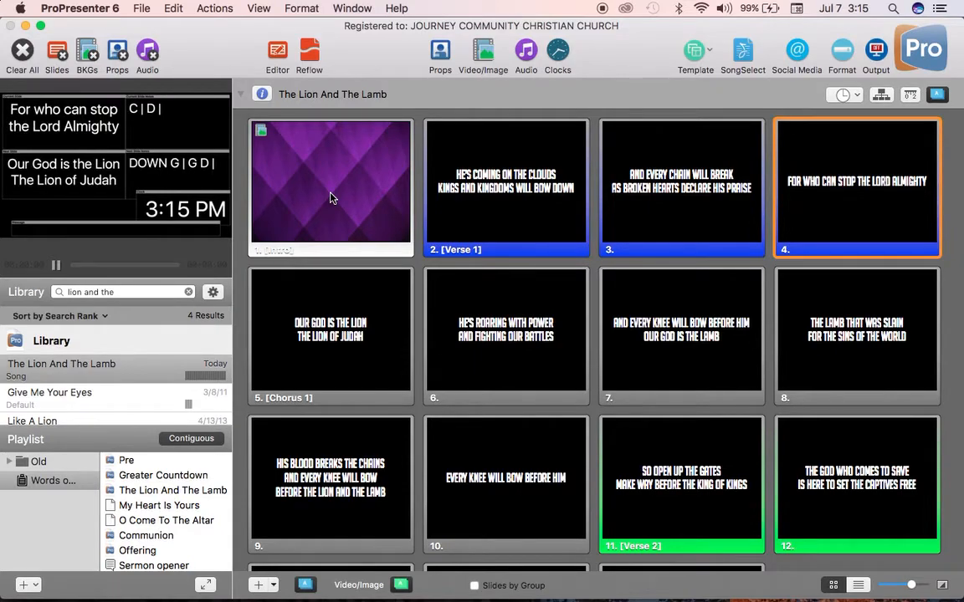
{"action": "left_click", "coordinate": [331, 335]}
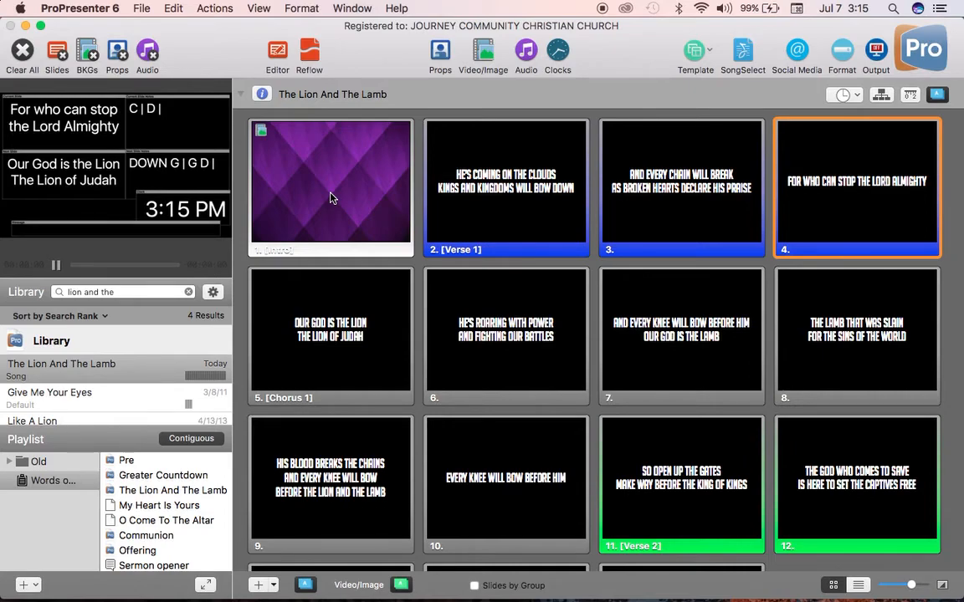
{"action": "mouse_move", "coordinate": [361, 187]}
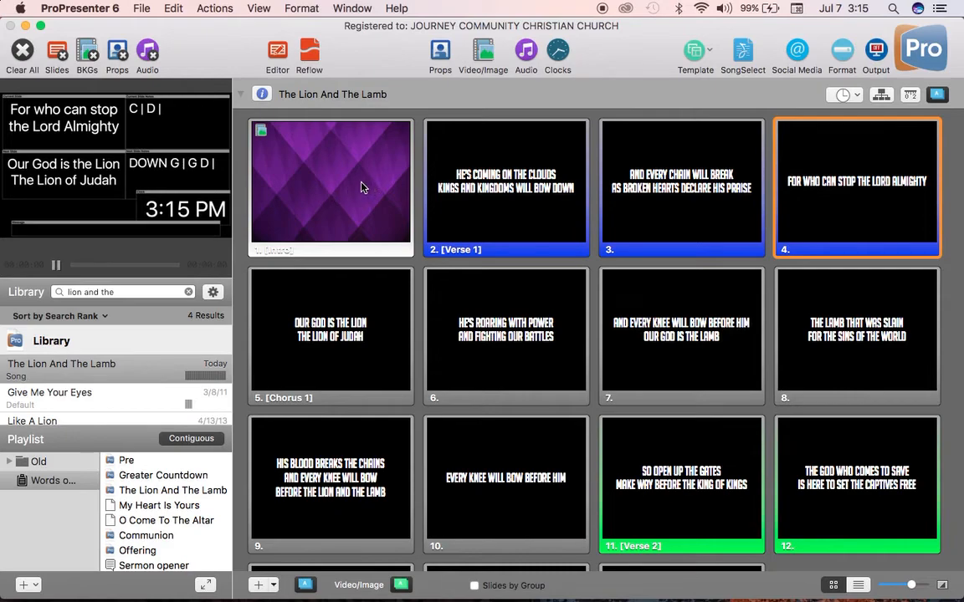
{"action": "left_click", "coordinate": [330, 186]}
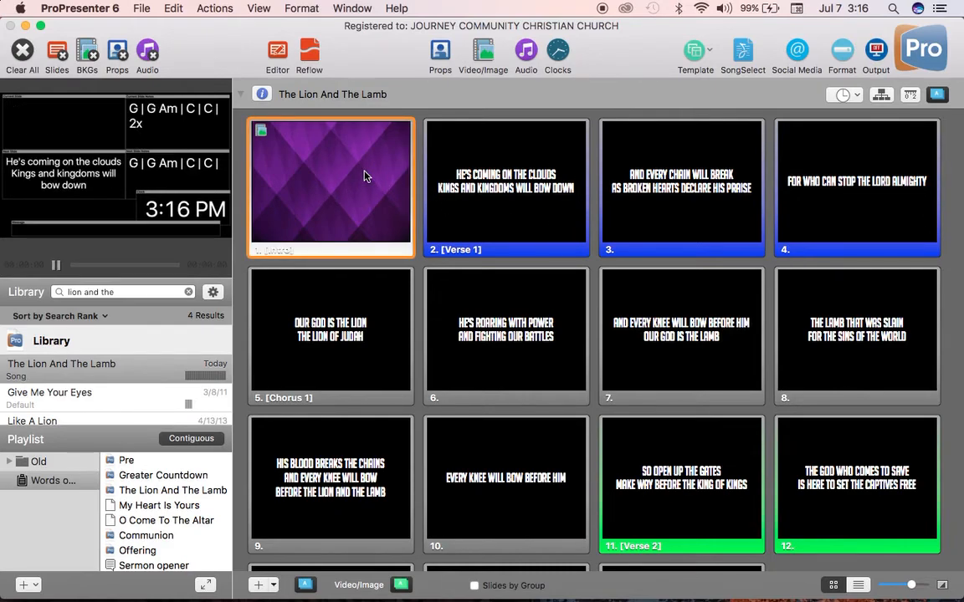
{"action": "mouse_move", "coordinate": [503, 278]}
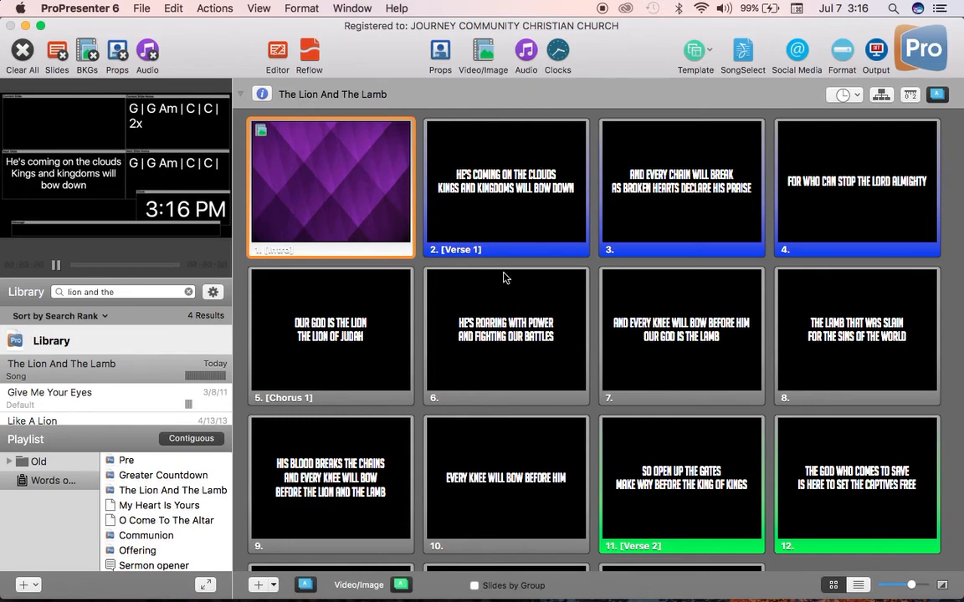
{"action": "mouse_move", "coordinate": [622, 65]}
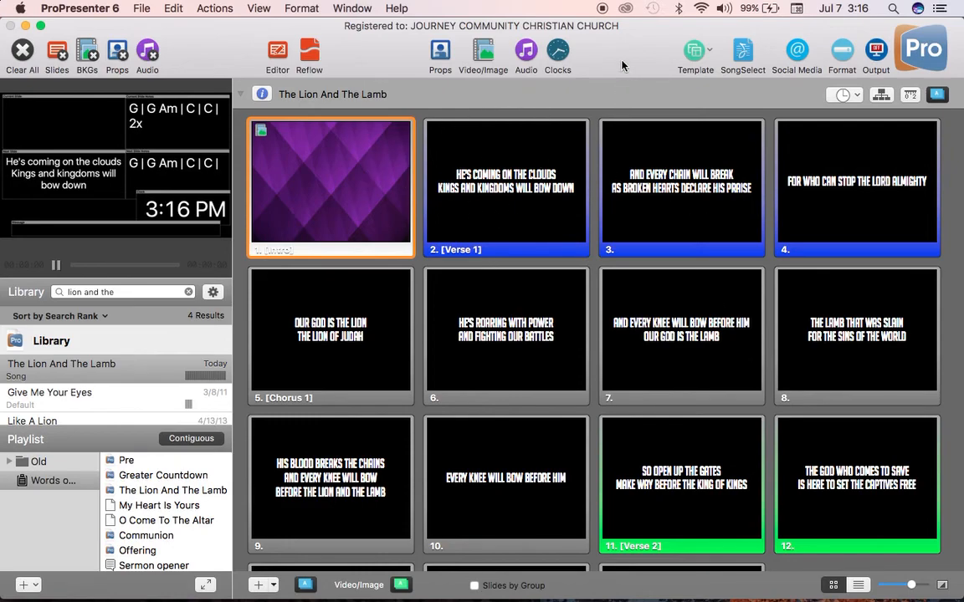